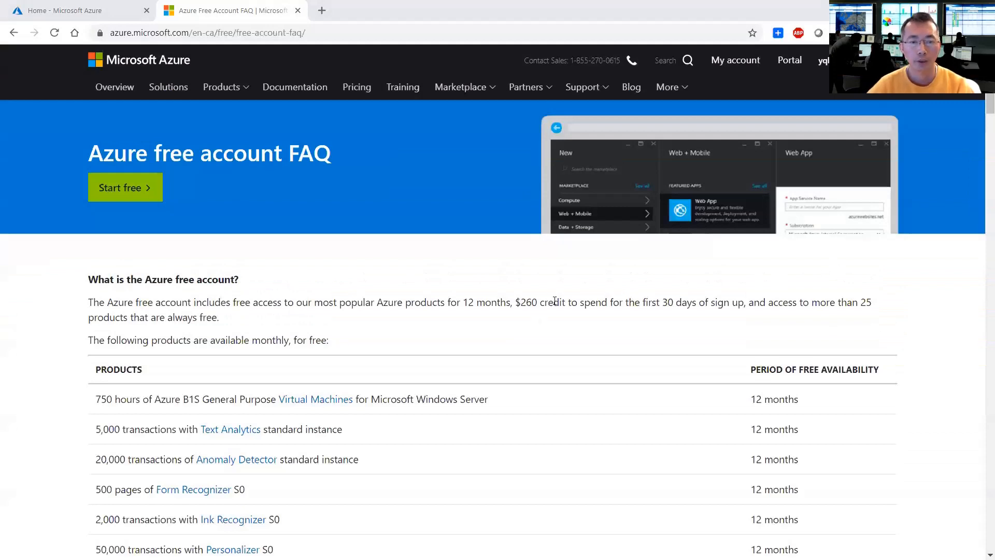
{"action": "mouse_move", "coordinate": [533, 328]}
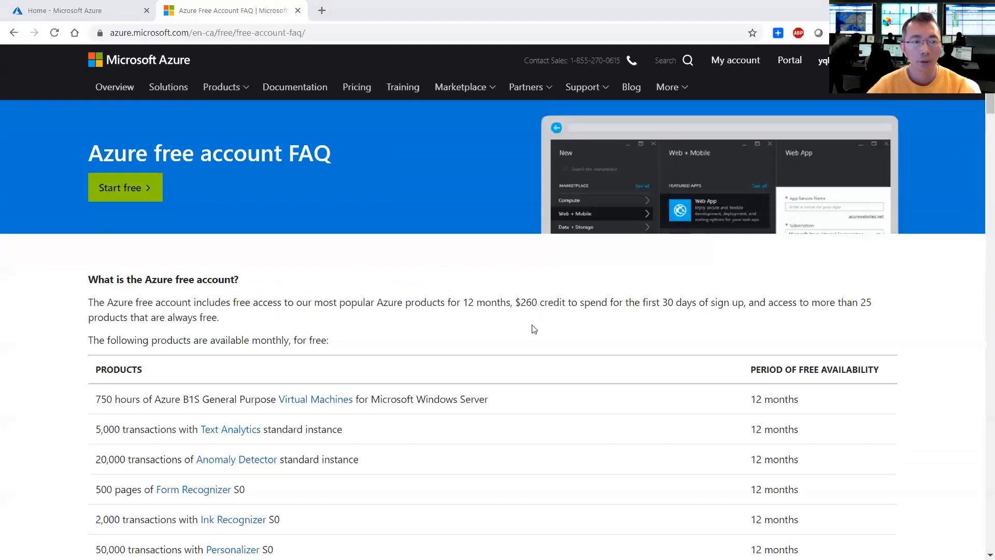
Step: Review the free-tier offers on the FAQ page: B1S VM, Windows Server VM, 128 GB disks and I/O allowances
{"action": "scroll", "scroll_direction": "down", "scroll_amount": 3}
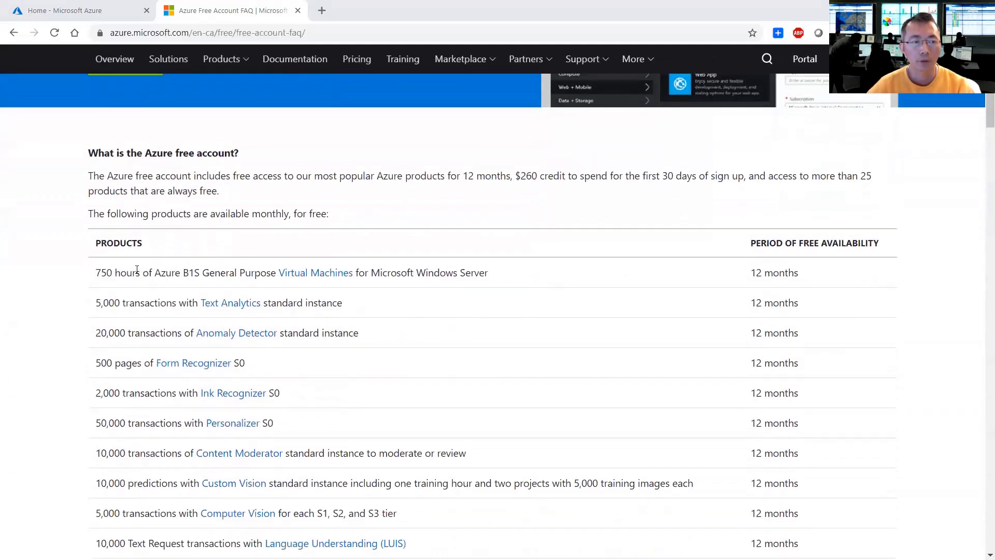
{"action": "left_click_drag", "start_coordinate": [136, 273], "coordinate": [270, 273]}
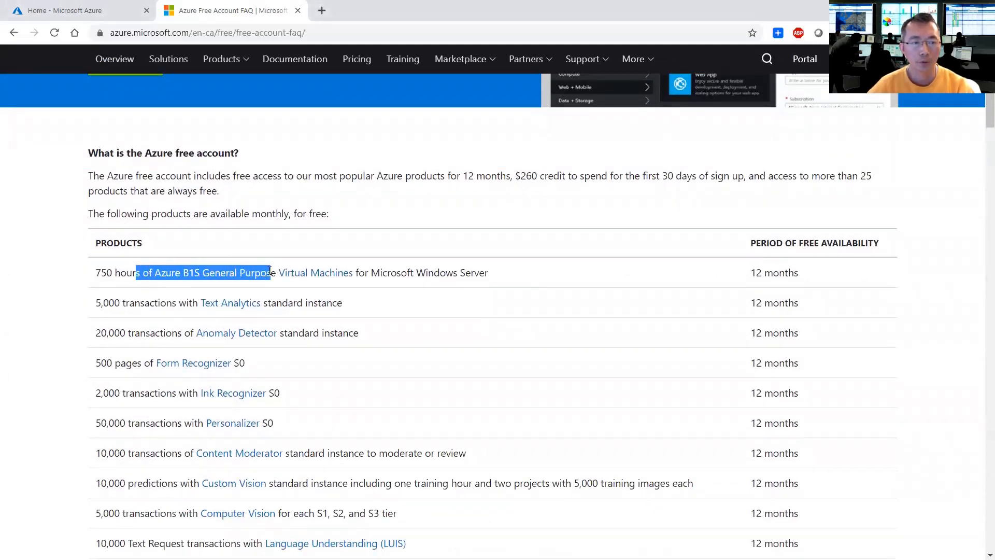
{"action": "left_click_drag", "start_coordinate": [269, 273], "coordinate": [488, 272]}
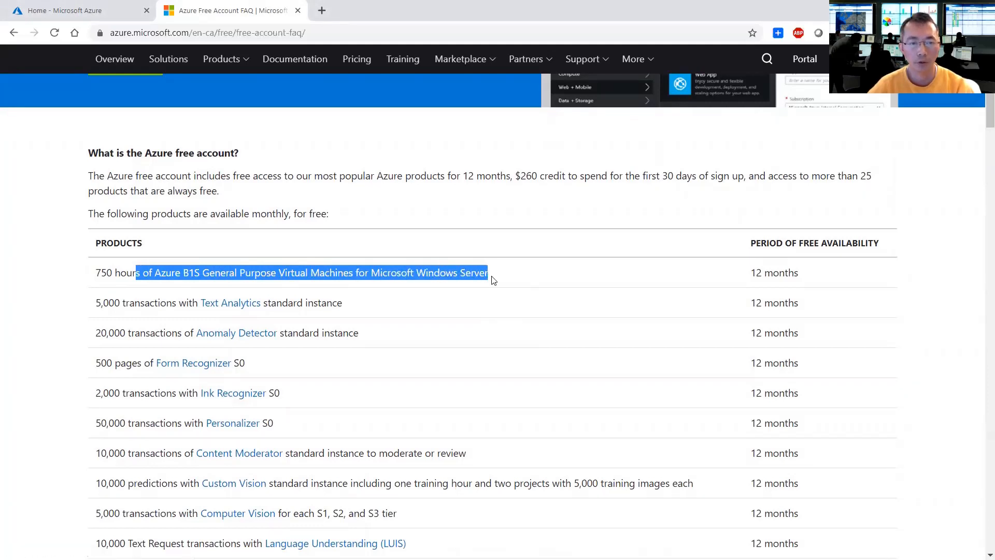
{"action": "scroll", "scroll_direction": "down", "scroll_amount": 3}
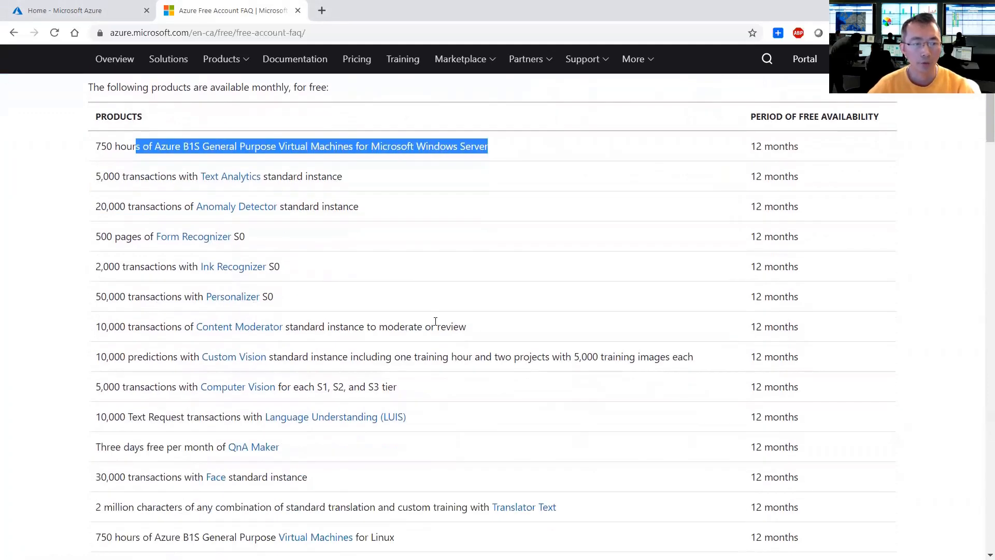
{"action": "mouse_move", "coordinate": [374, 255]}
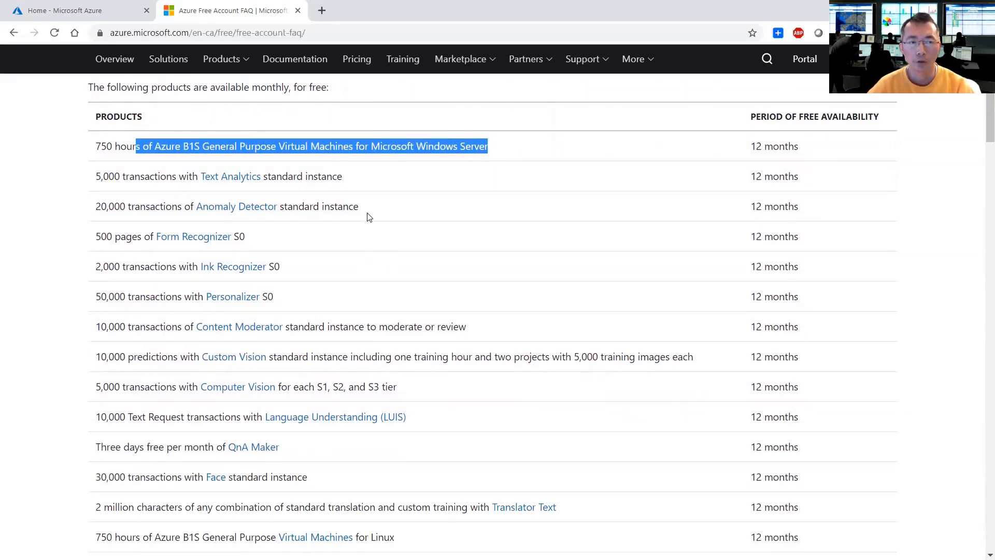
{"action": "mouse_move", "coordinate": [388, 196]}
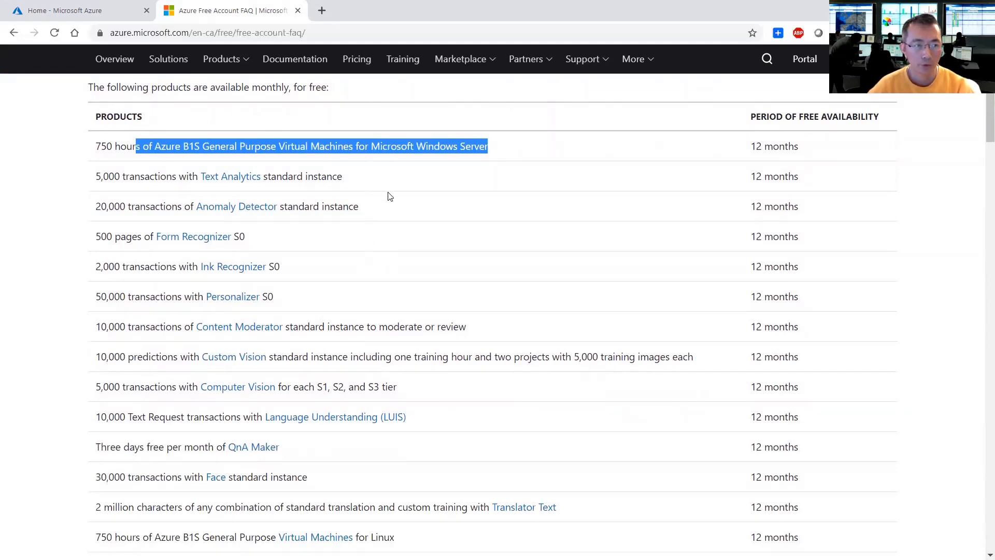
{"action": "scroll", "scroll_direction": "down", "scroll_amount": 3}
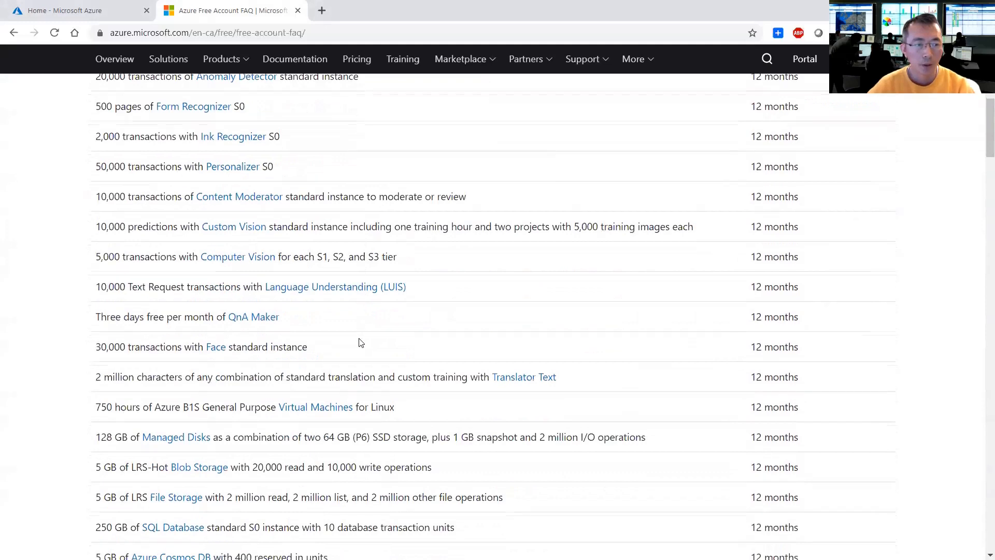
{"action": "scroll", "scroll_direction": "down", "scroll_amount": 3}
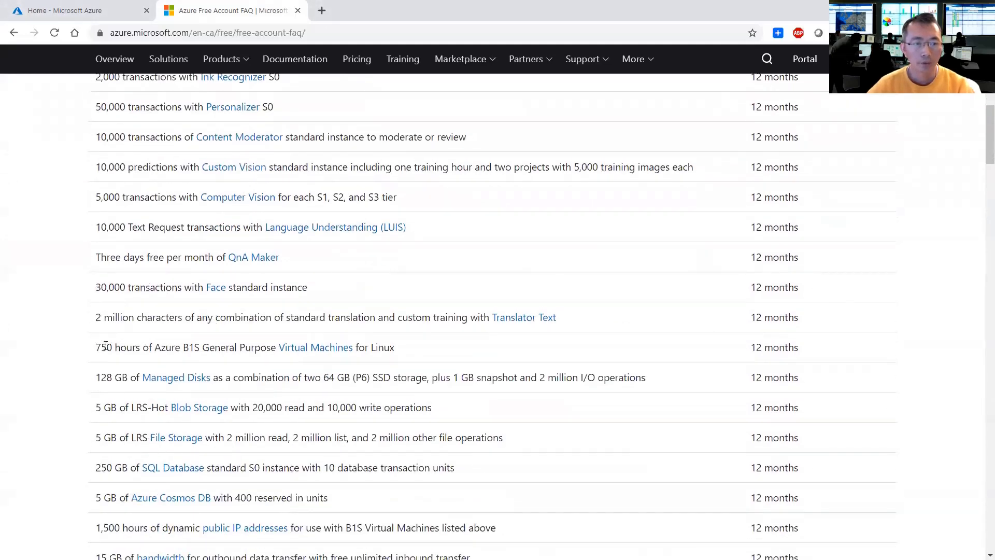
{"action": "left_click_drag", "start_coordinate": [102, 348], "coordinate": [394, 347]}
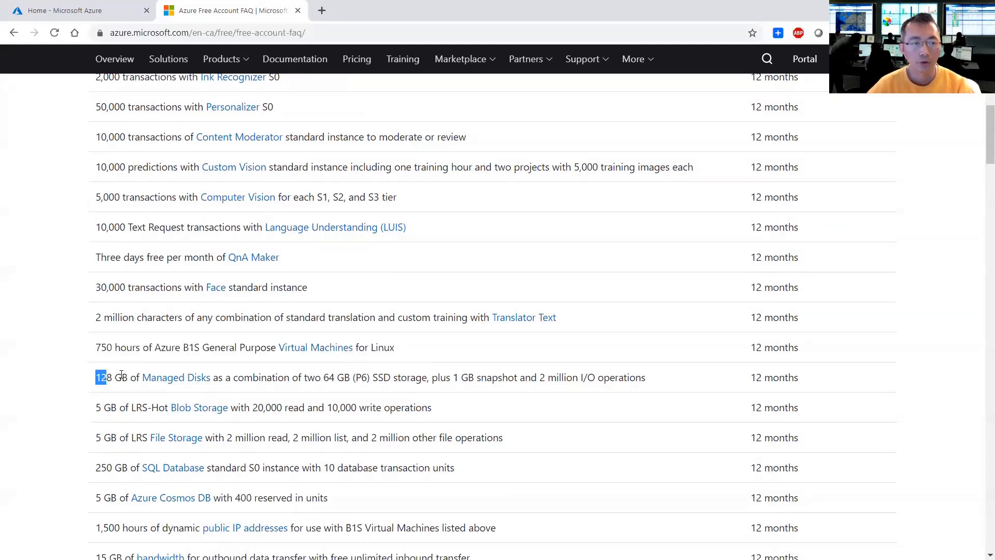
{"action": "left_click_drag", "start_coordinate": [97, 377], "coordinate": [315, 377]}
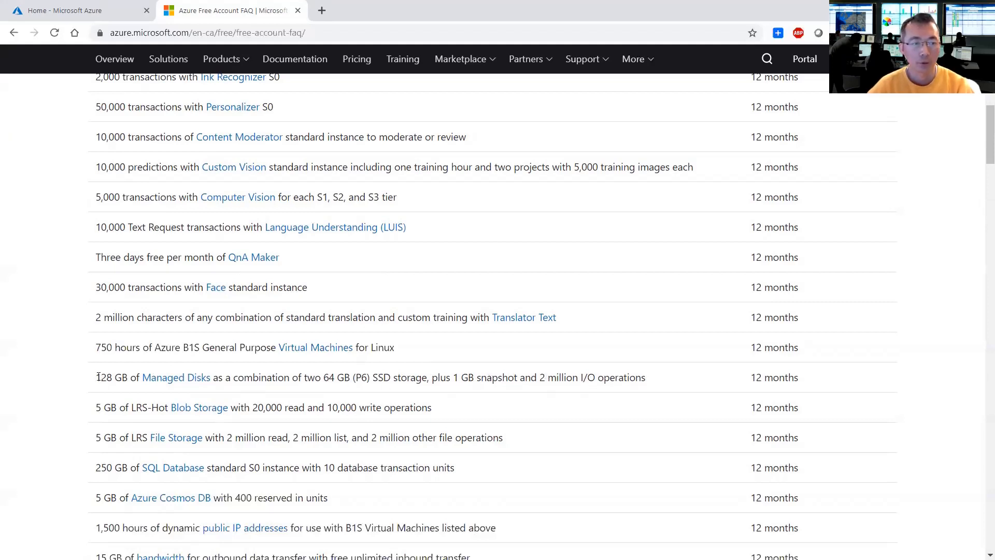
{"action": "left_click_drag", "start_coordinate": [96, 377], "coordinate": [178, 377]}
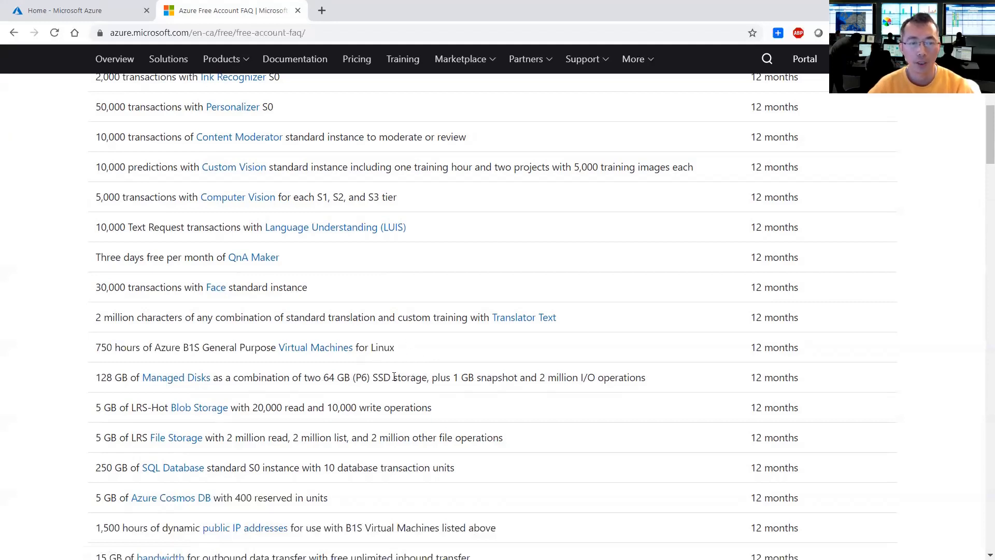
{"action": "left_click_drag", "start_coordinate": [95, 377], "coordinate": [419, 377]}
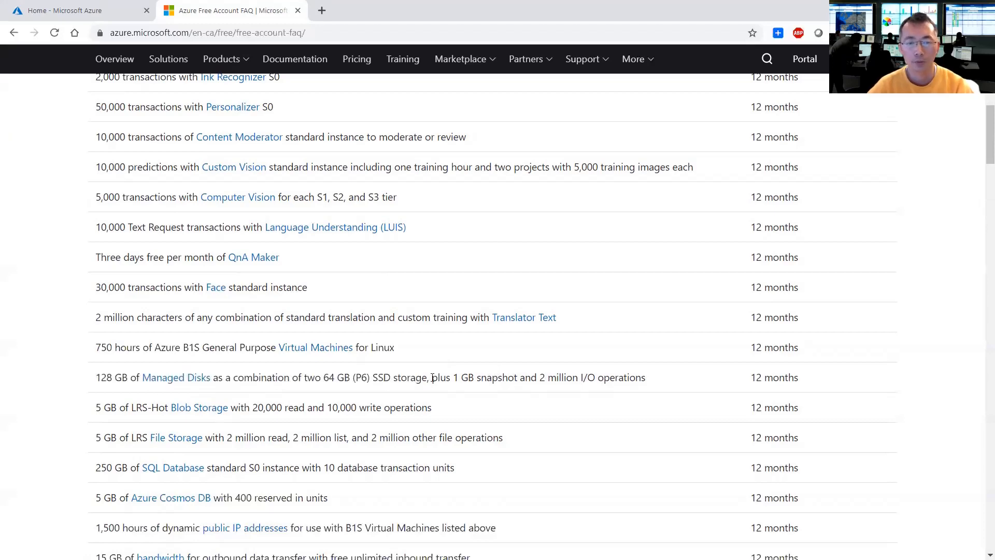
{"action": "left_click_drag", "start_coordinate": [431, 377], "coordinate": [645, 377]}
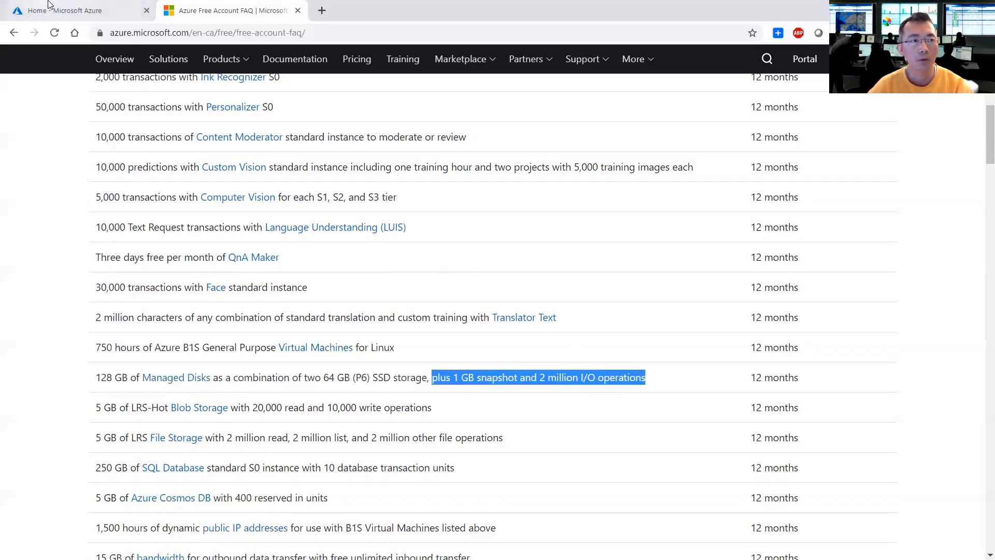
Step: Return to the Azure portal home and show the empty Virtual machines list
{"action": "left_click", "coordinate": [72, 10]}
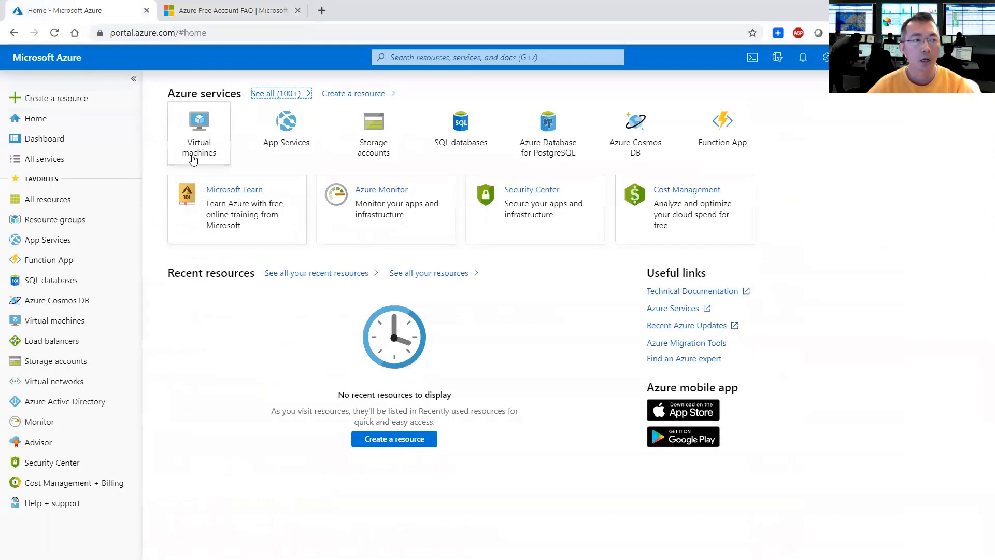
{"action": "mouse_move", "coordinate": [199, 134]}
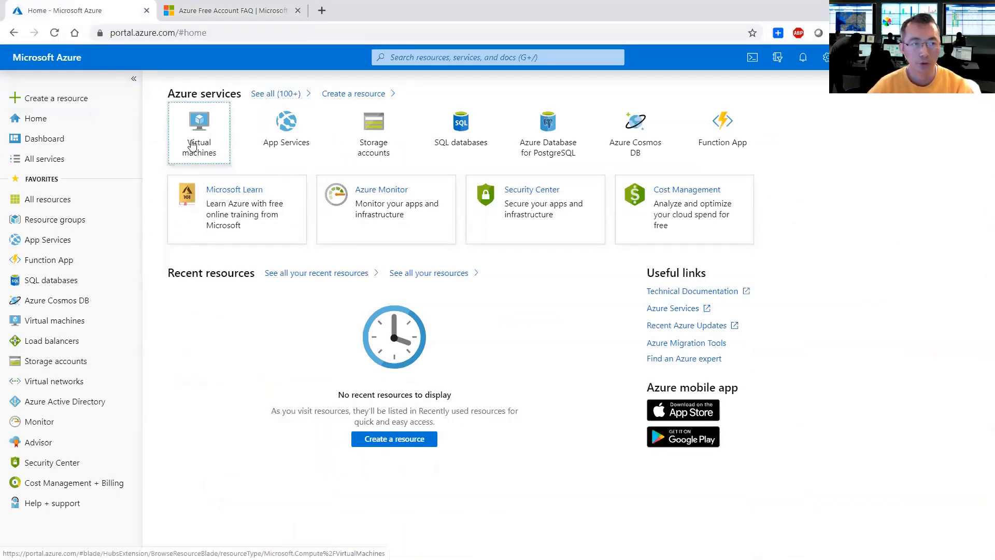
{"action": "left_click", "coordinate": [199, 131]}
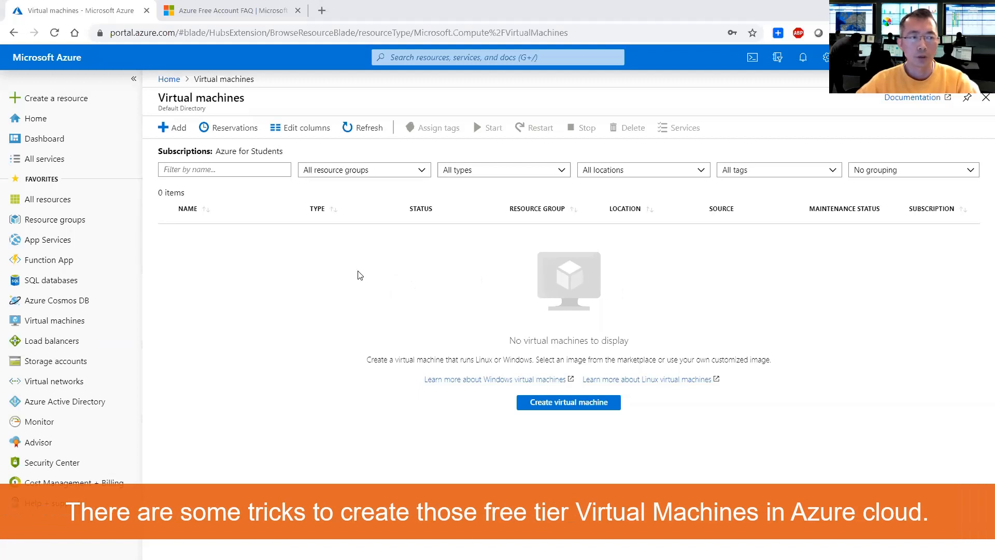
{"action": "mouse_move", "coordinate": [340, 268]}
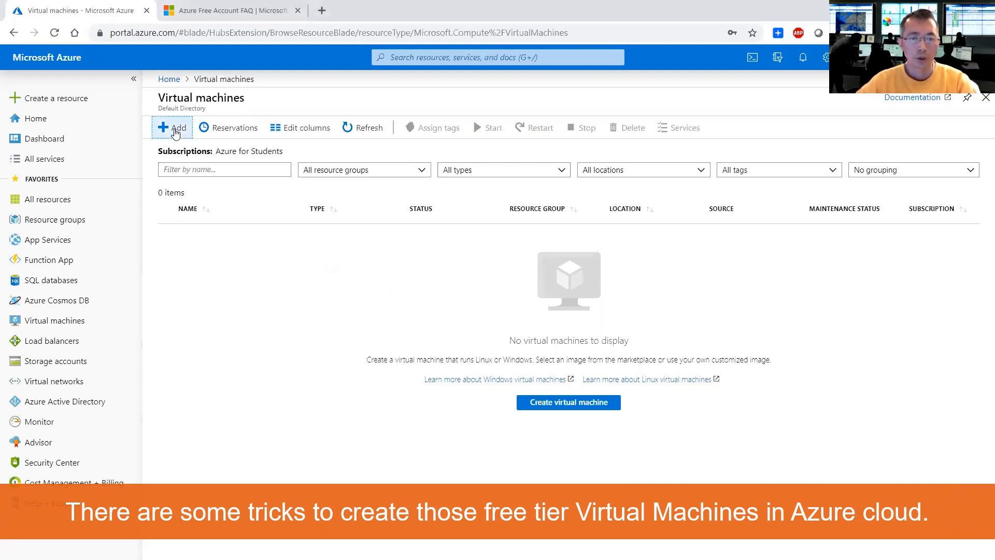
Step: Start a new VM in resource group Test1Win1 named Windows1
{"action": "left_click", "coordinate": [171, 126]}
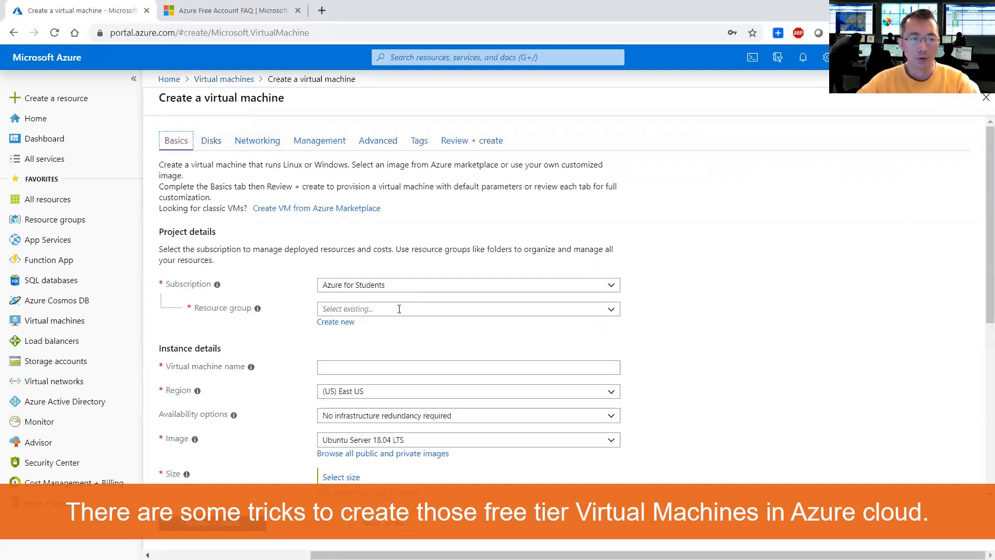
{"action": "left_click", "coordinate": [468, 309]}
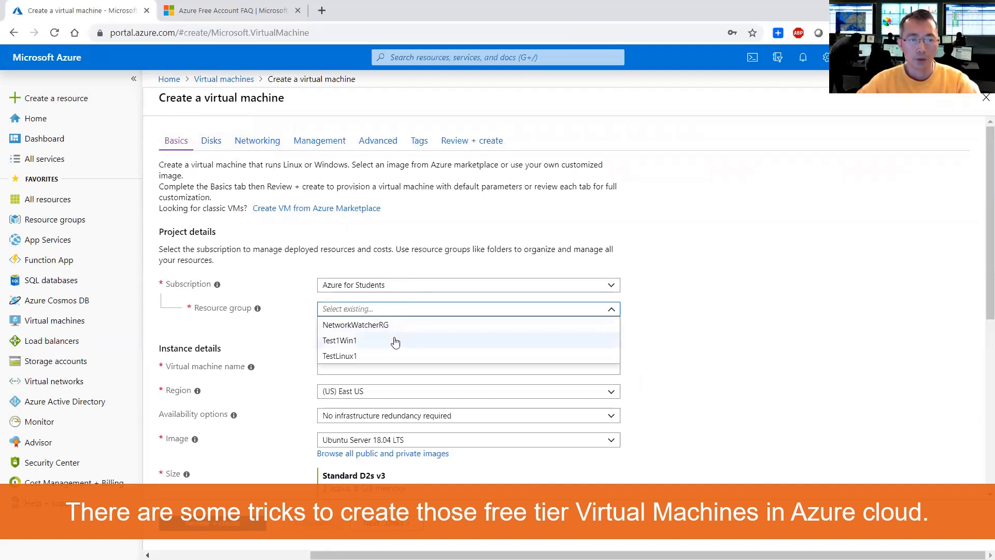
{"action": "left_click", "coordinate": [339, 340]}
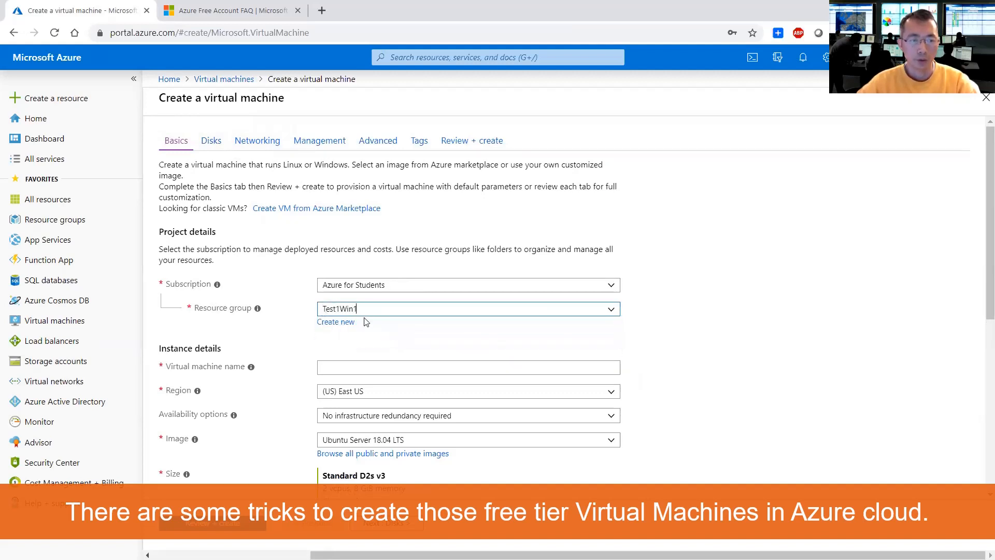
{"action": "left_click", "coordinate": [467, 366]}
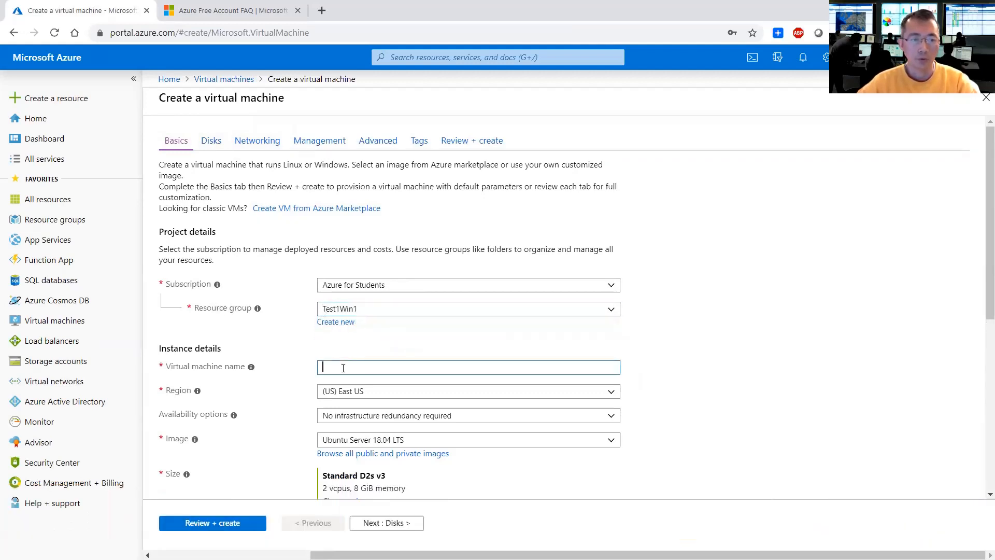
{"action": "type", "text": "Windows1"}
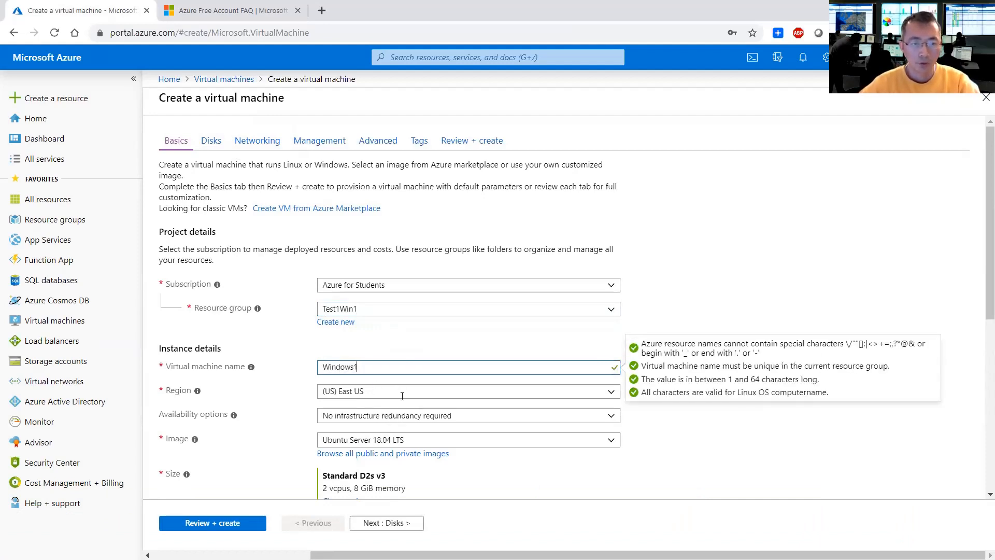
Step: Choose the Windows Server 2012 R2 Datacenter image for Windows1
{"action": "scroll", "scroll_direction": "down", "scroll_amount": 3}
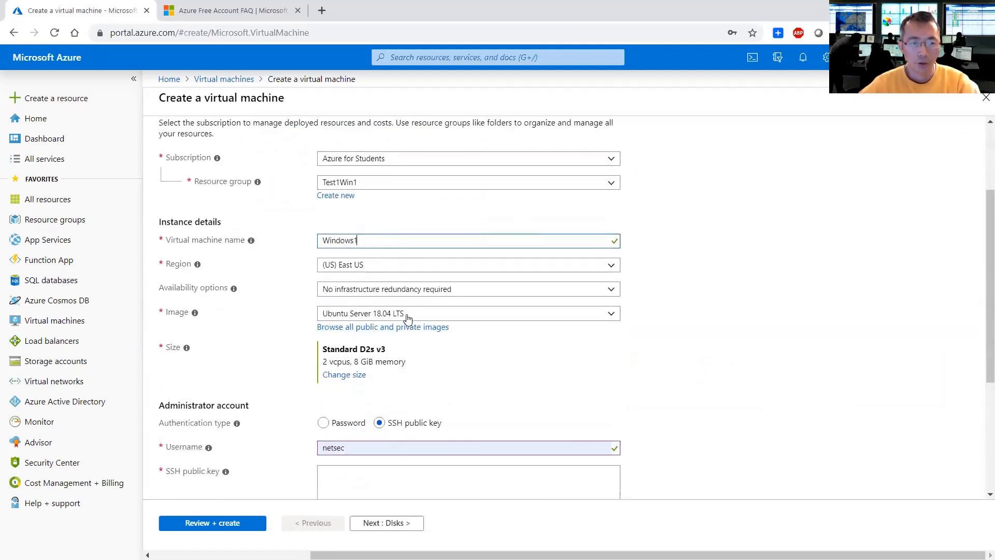
{"action": "left_click", "coordinate": [468, 313]}
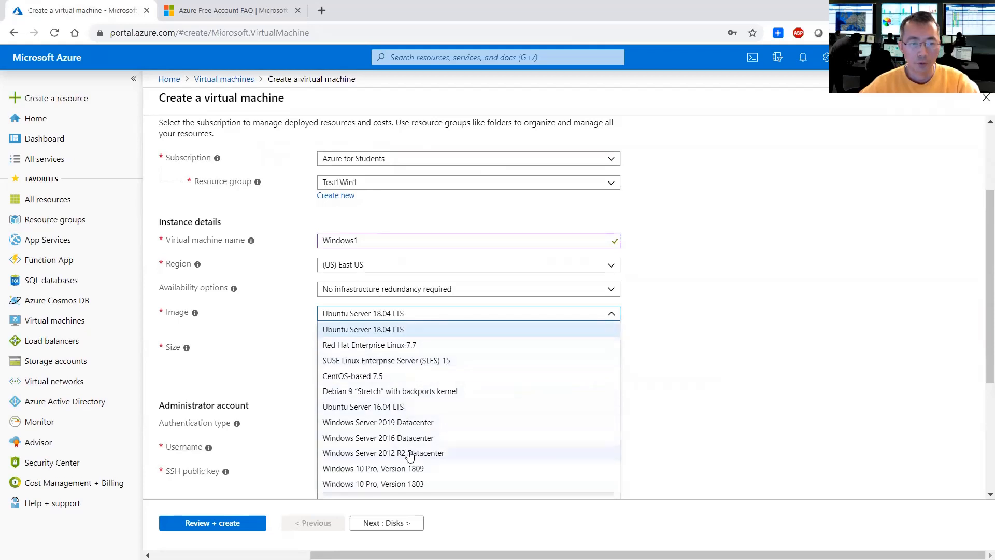
{"action": "mouse_move", "coordinate": [411, 429]}
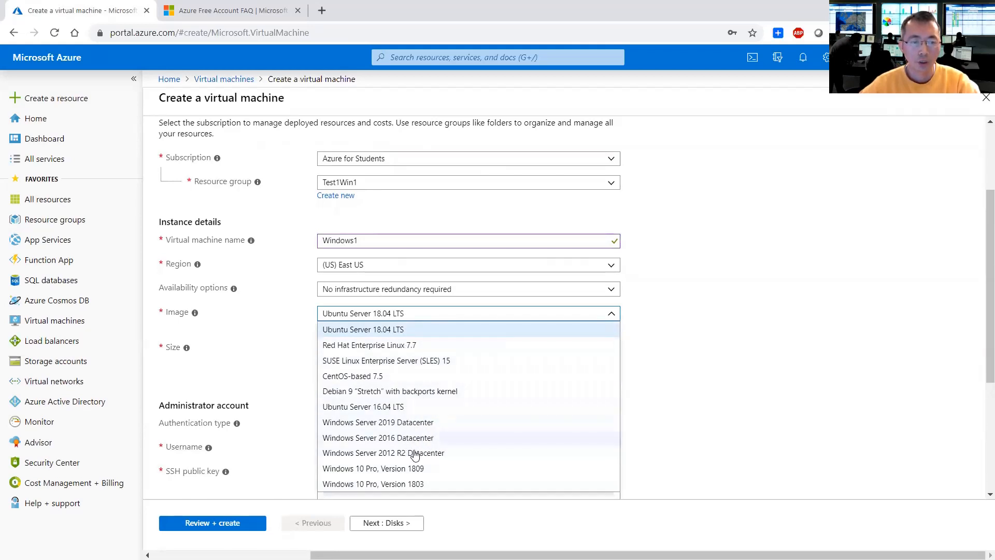
{"action": "left_click", "coordinate": [383, 453]}
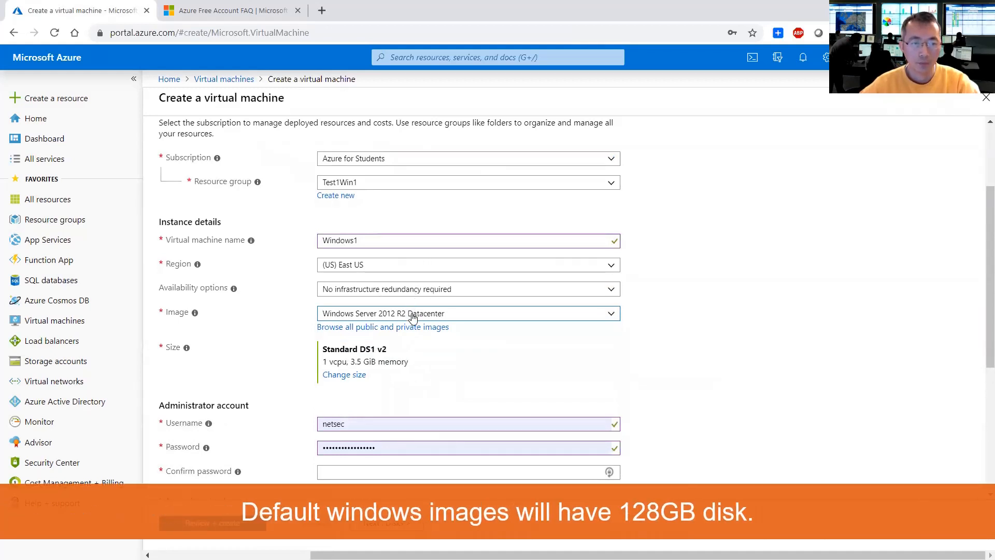
Step: Check the 64 GB (P6) SSD free-tier size on the FAQ and return to the form
{"action": "left_click", "coordinate": [228, 11]}
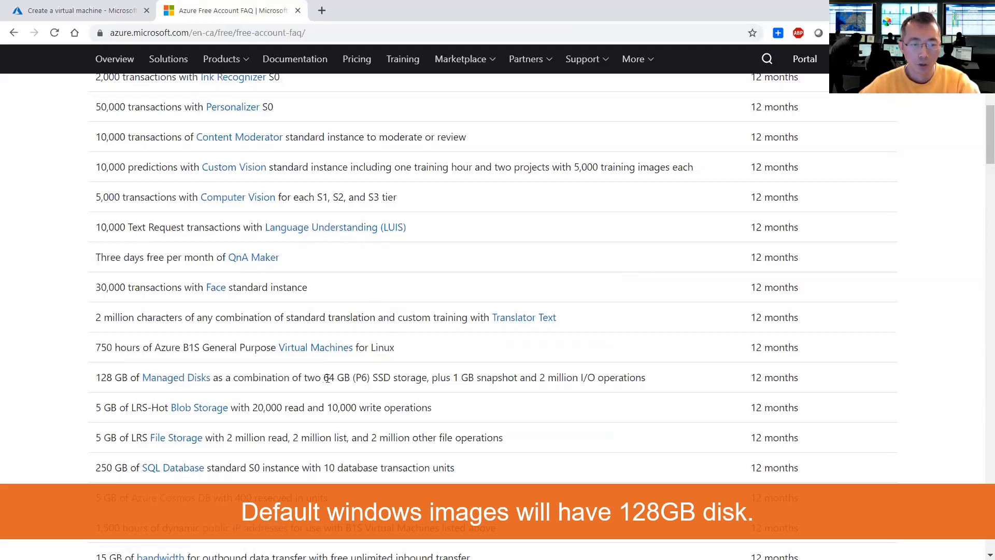
{"action": "left_click_drag", "start_coordinate": [324, 378], "coordinate": [398, 377]}
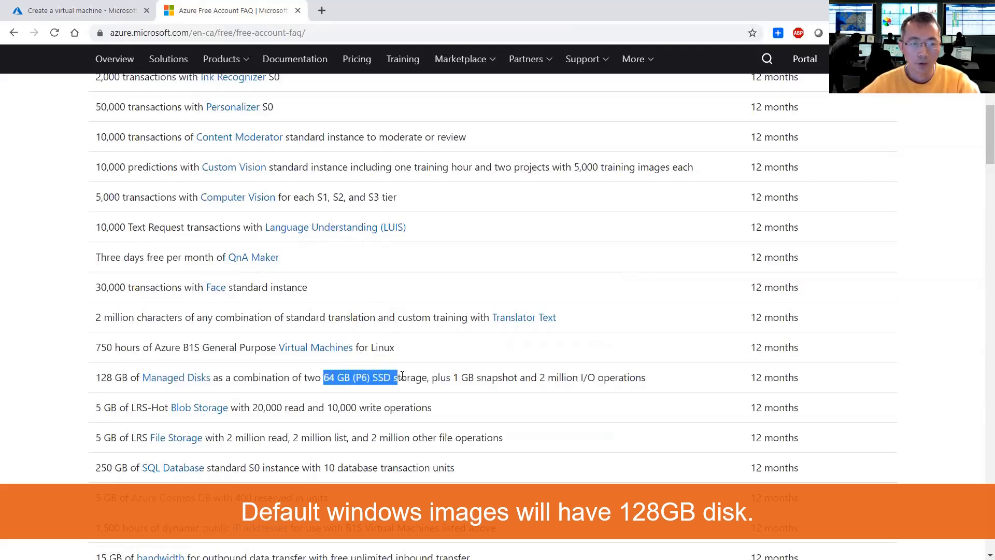
{"action": "left_click", "coordinate": [76, 10]}
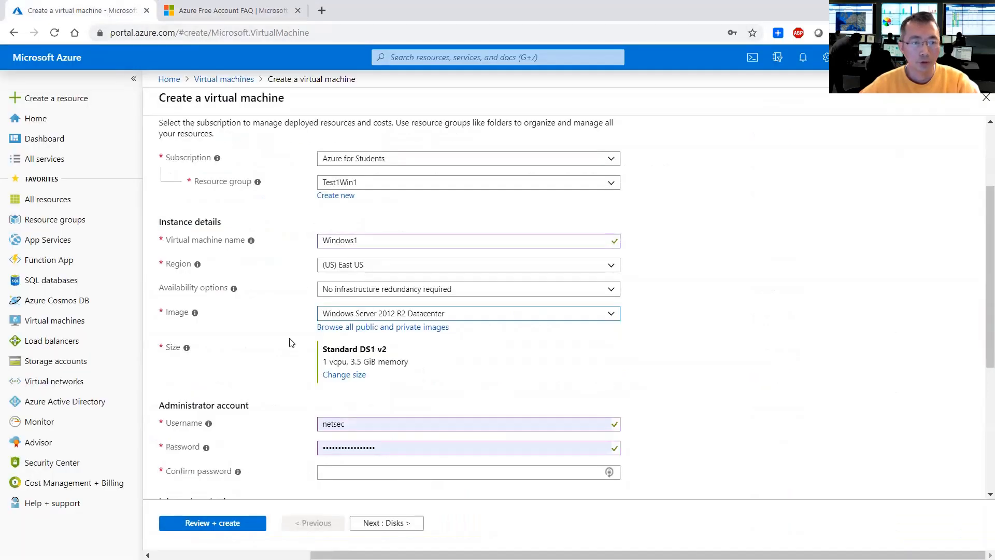
{"action": "mouse_move", "coordinate": [378, 323]}
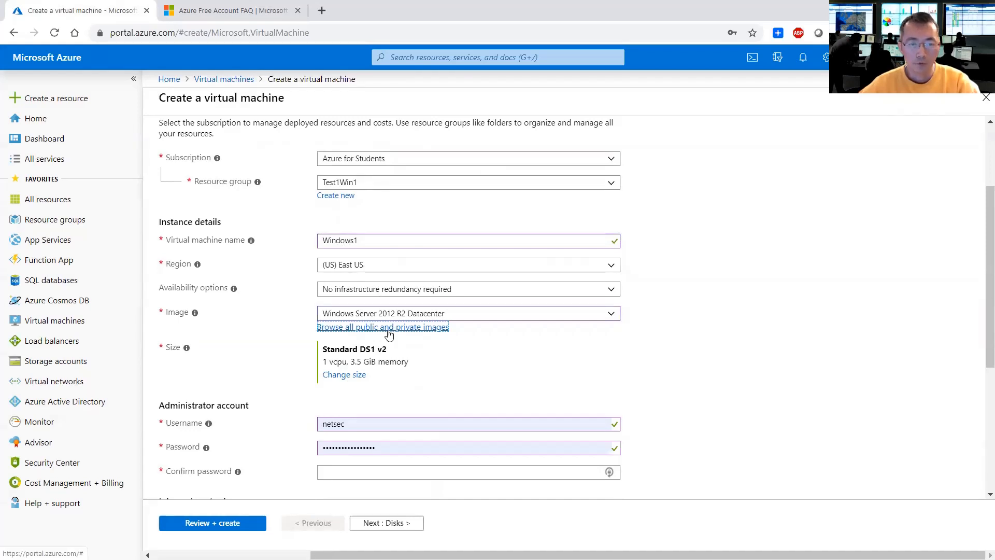
Step: Switch the image to [smalldisk] Windows Server 2012 R2 Datacenter from the full image catalogue
{"action": "left_click", "coordinate": [382, 327]}
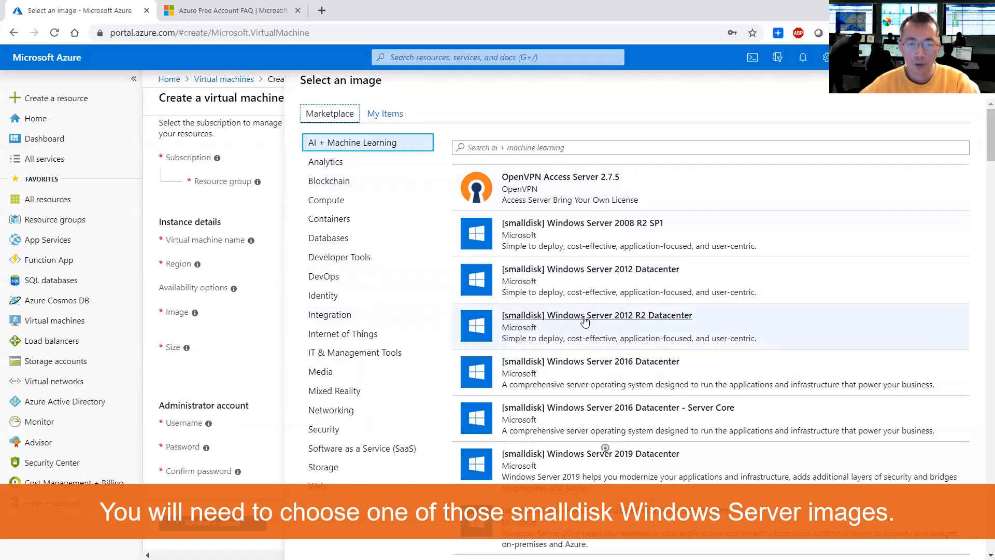
{"action": "mouse_move", "coordinate": [607, 320]}
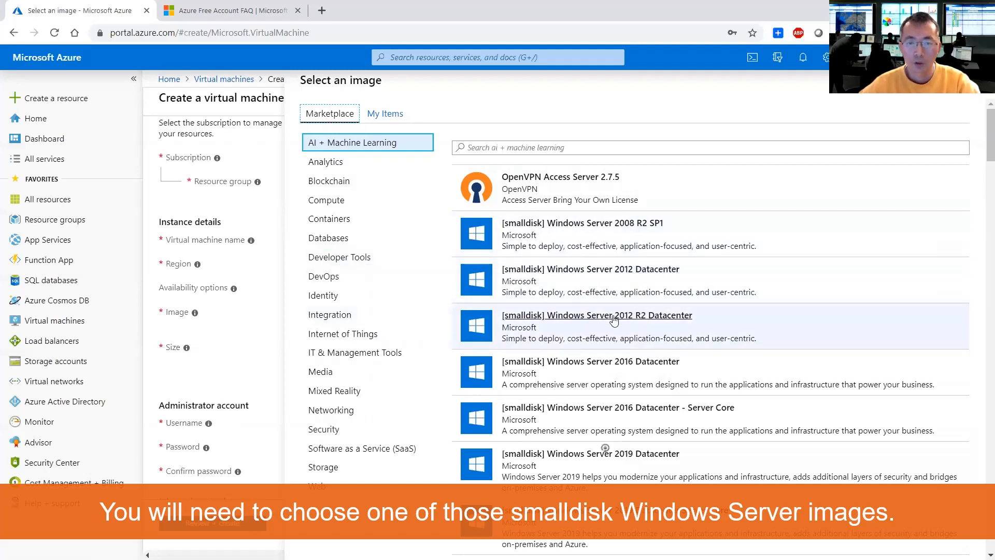
{"action": "mouse_move", "coordinate": [647, 320]}
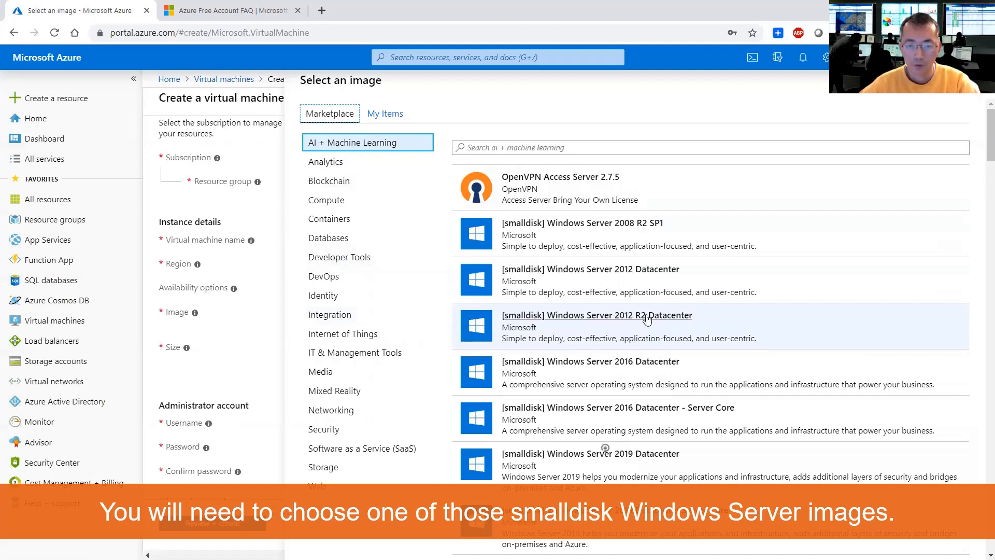
{"action": "left_click", "coordinate": [596, 315]}
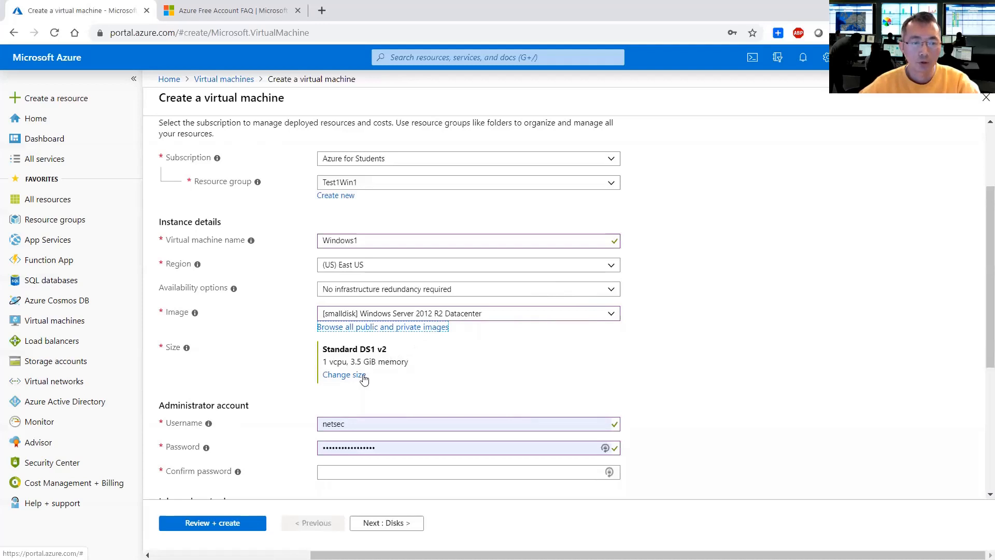
Step: Size Windows1 as Standard B1s (1 GiB memory) and confirm the administrator password
{"action": "left_click", "coordinate": [345, 375]}
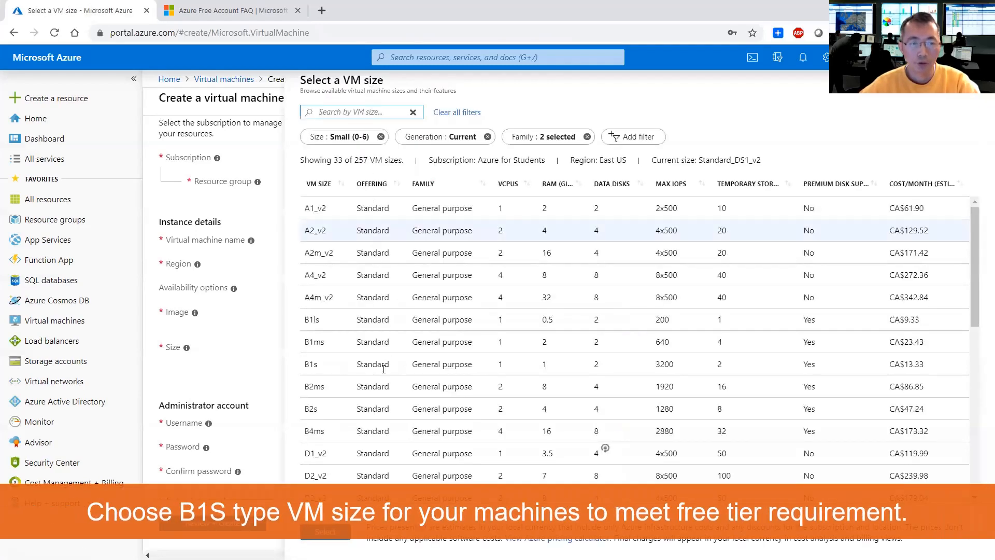
{"action": "left_click", "coordinate": [380, 364]}
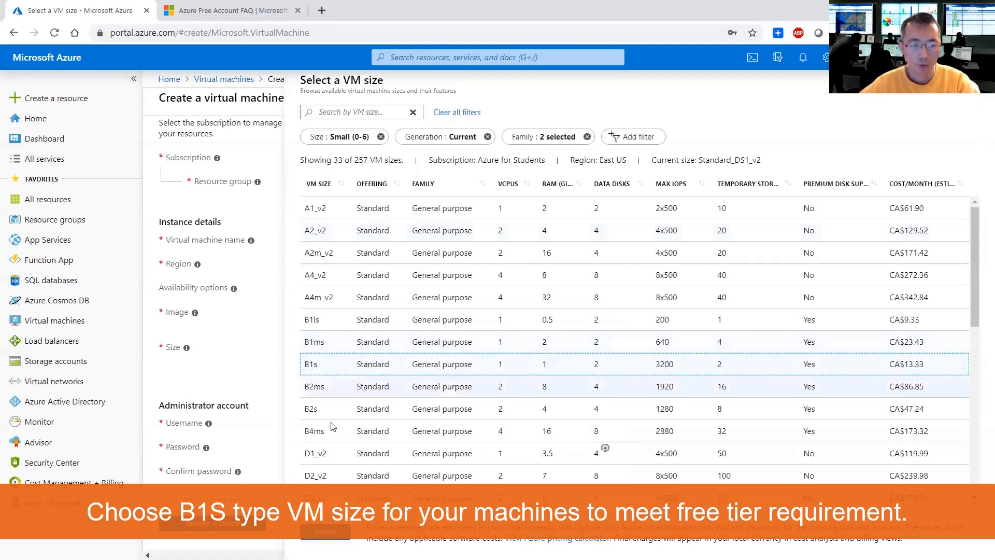
{"action": "left_click", "coordinate": [324, 532]}
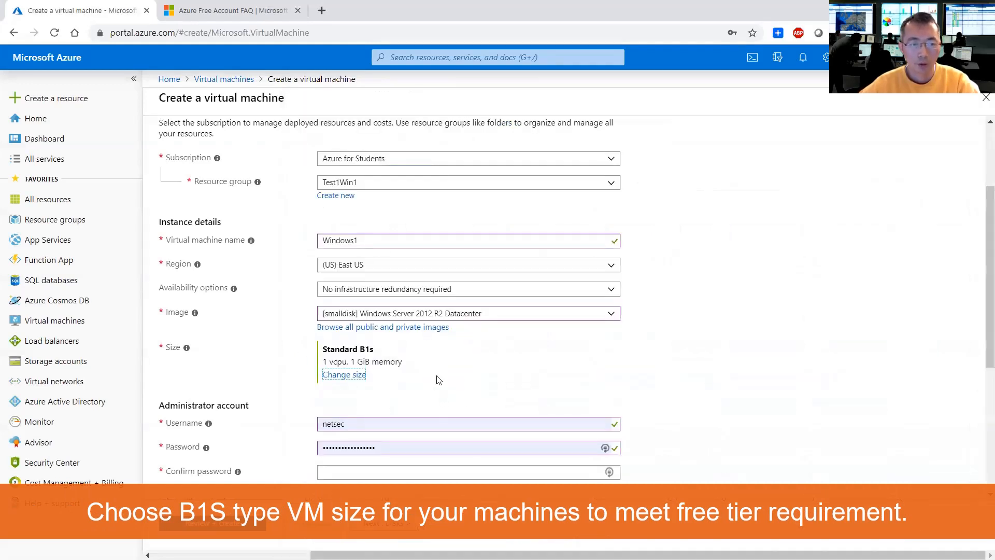
{"action": "left_click", "coordinate": [467, 472]}
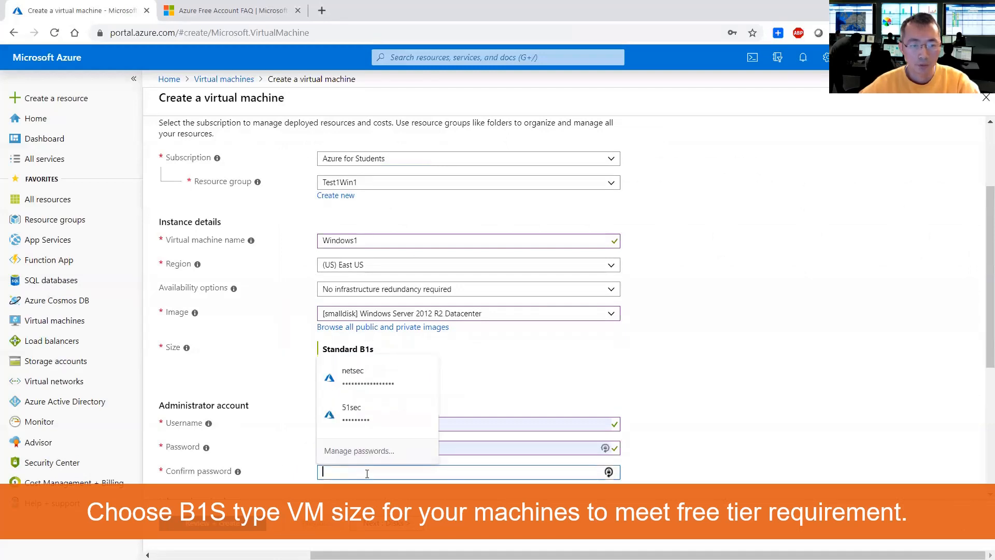
{"action": "left_click", "coordinate": [352, 375]}
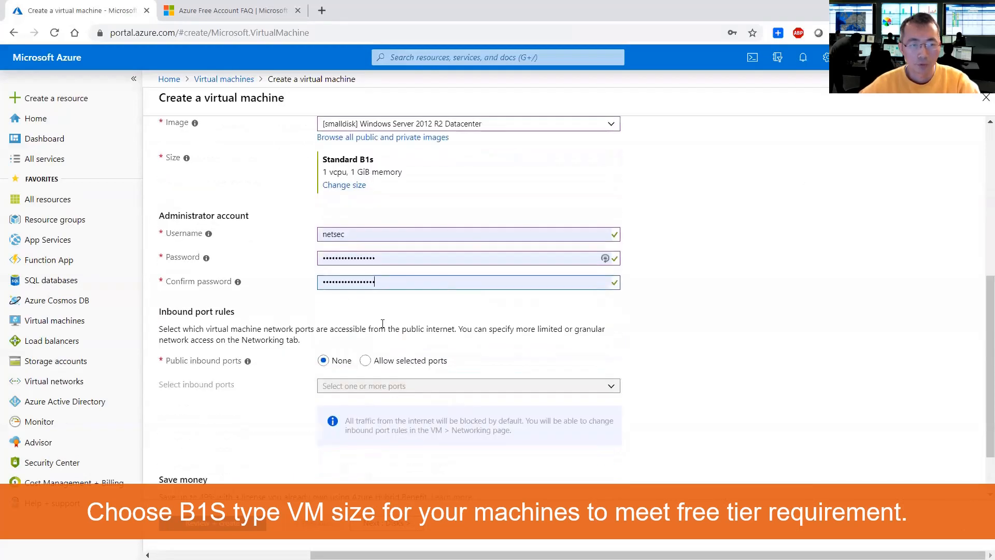
{"action": "scroll", "scroll_direction": "down", "scroll_amount": 3}
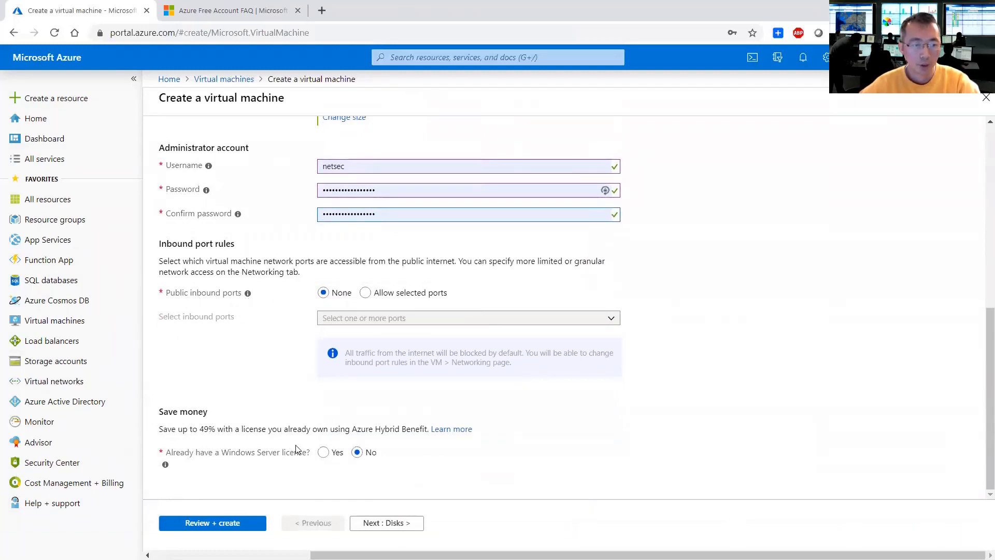
{"action": "mouse_move", "coordinate": [291, 464]}
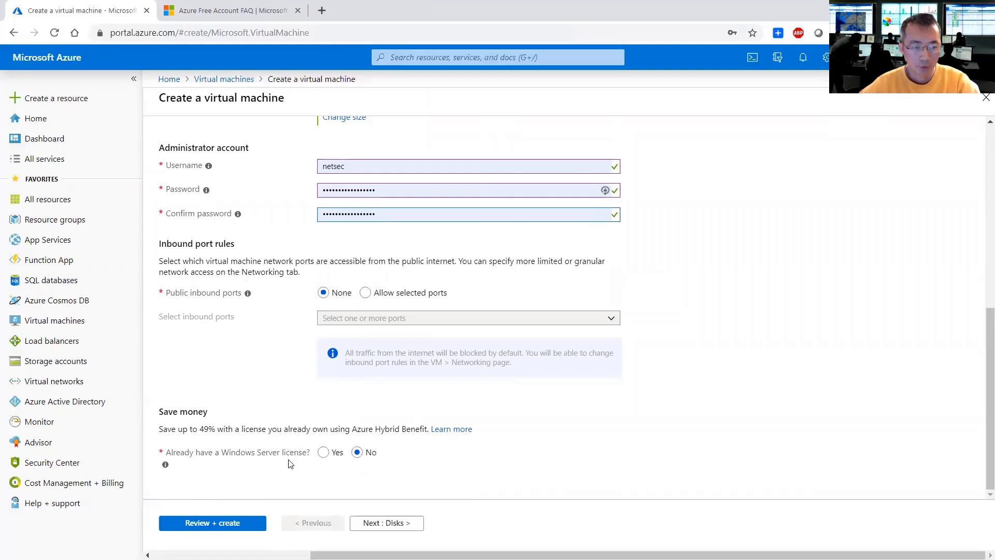
Step: On the Disks step, resize the OS disk to 64 GiB (P6), free account eligible
{"action": "left_click", "coordinate": [385, 522]}
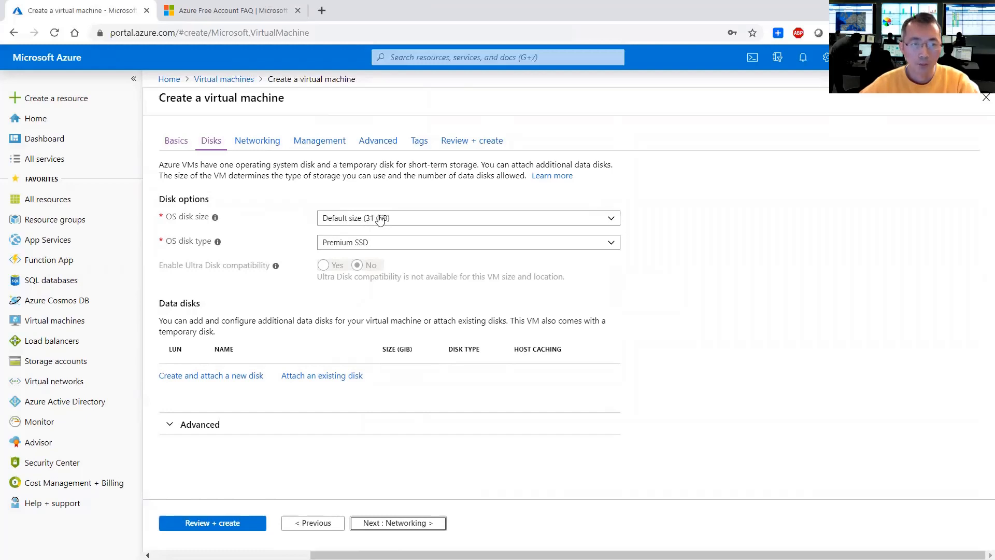
{"action": "left_click", "coordinate": [467, 218]}
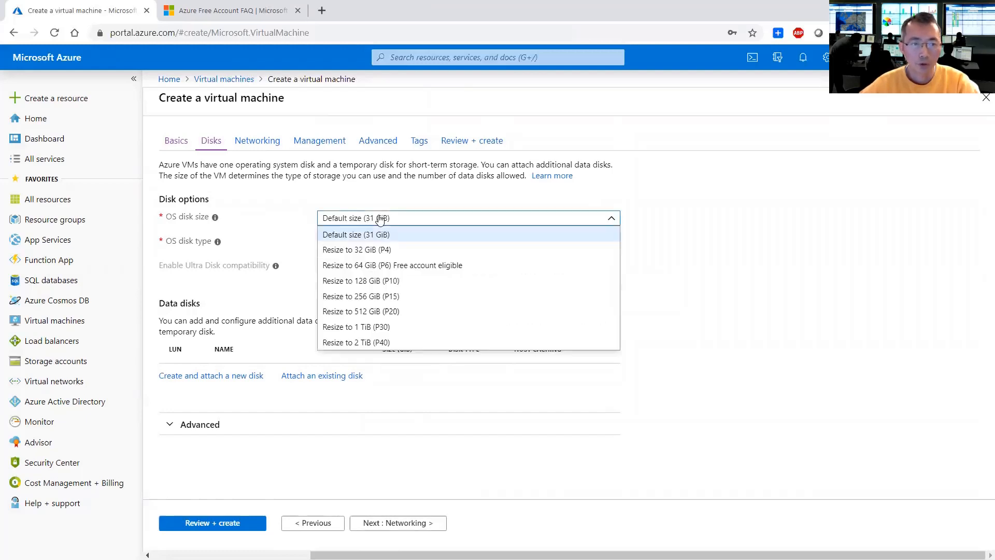
{"action": "mouse_move", "coordinate": [428, 265]}
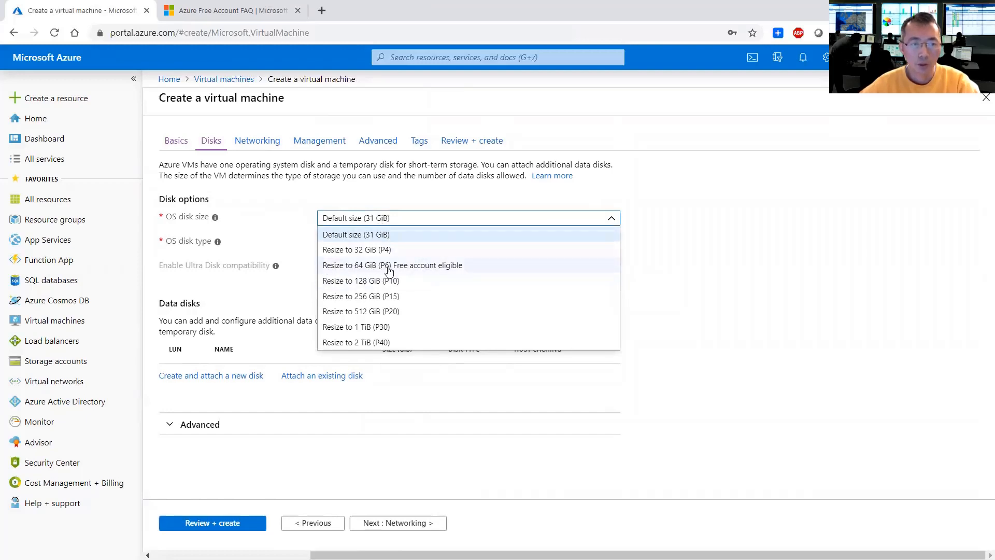
{"action": "mouse_move", "coordinate": [418, 268]}
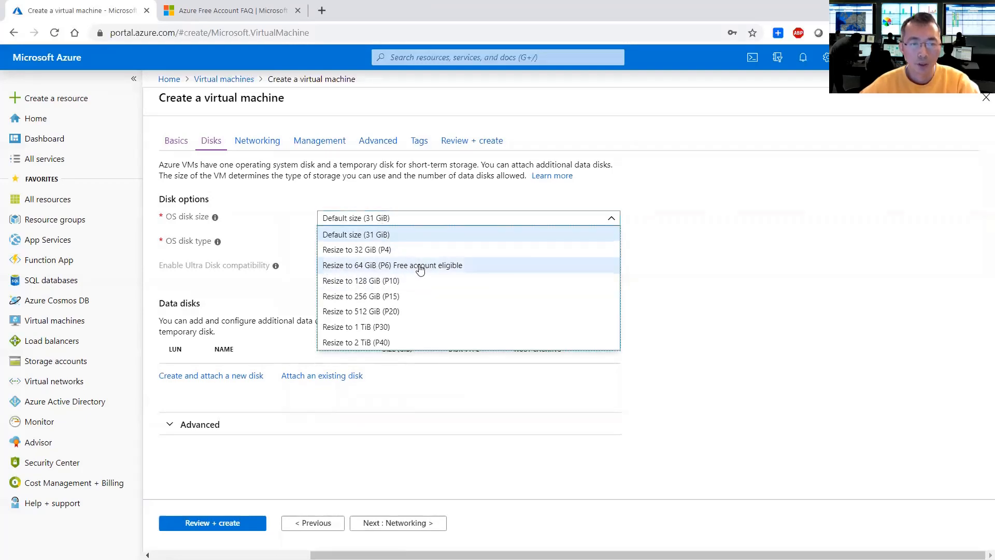
{"action": "left_click", "coordinate": [392, 264]}
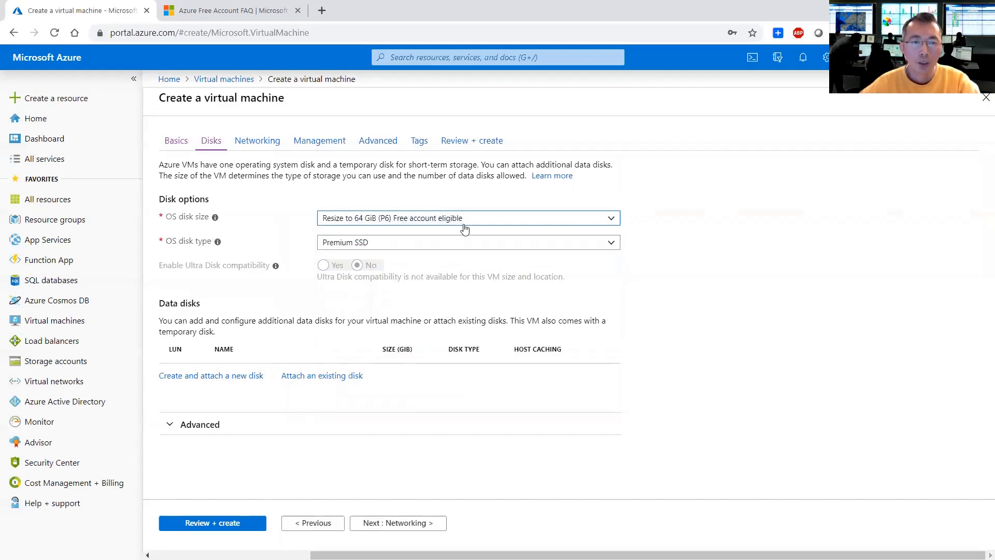
{"action": "mouse_move", "coordinate": [317, 333]}
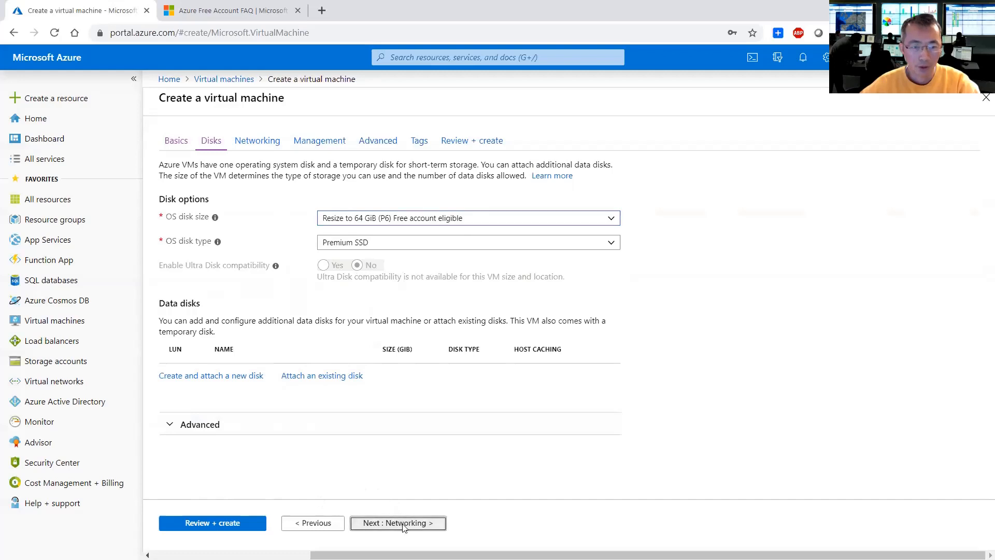
Step: Step through Networking, Management, Advanced and Tags to Review + create
{"action": "left_click", "coordinate": [397, 522]}
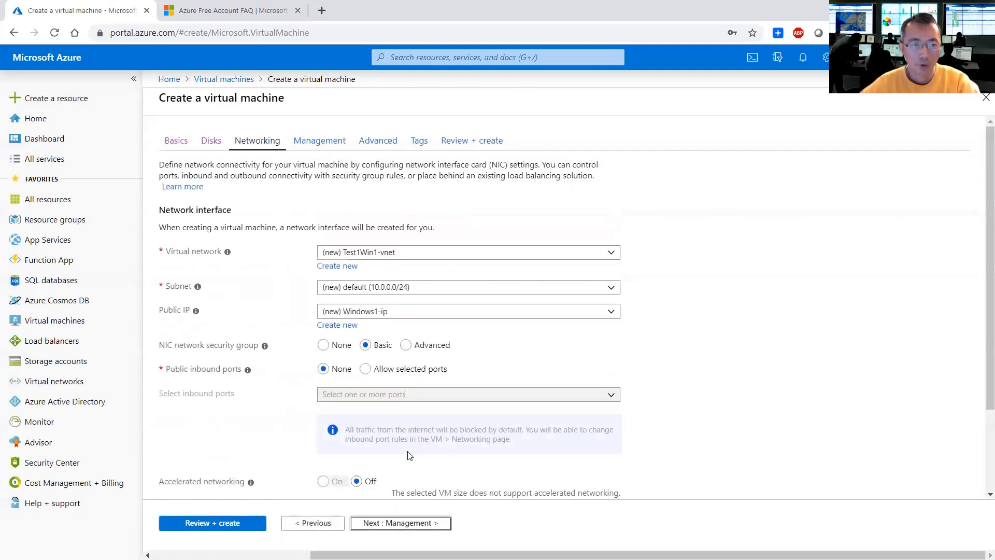
{"action": "left_click", "coordinate": [319, 139]}
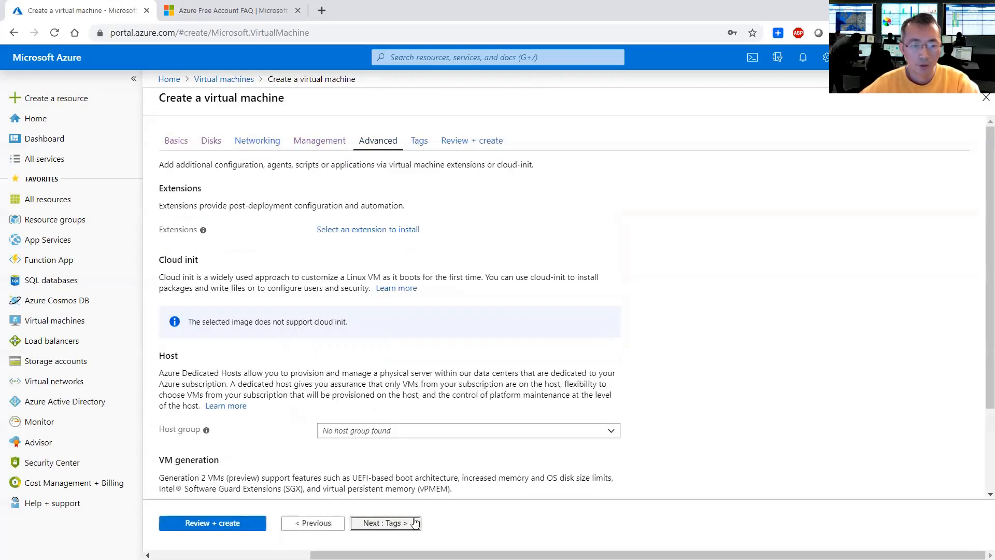
{"action": "left_click", "coordinate": [384, 522]}
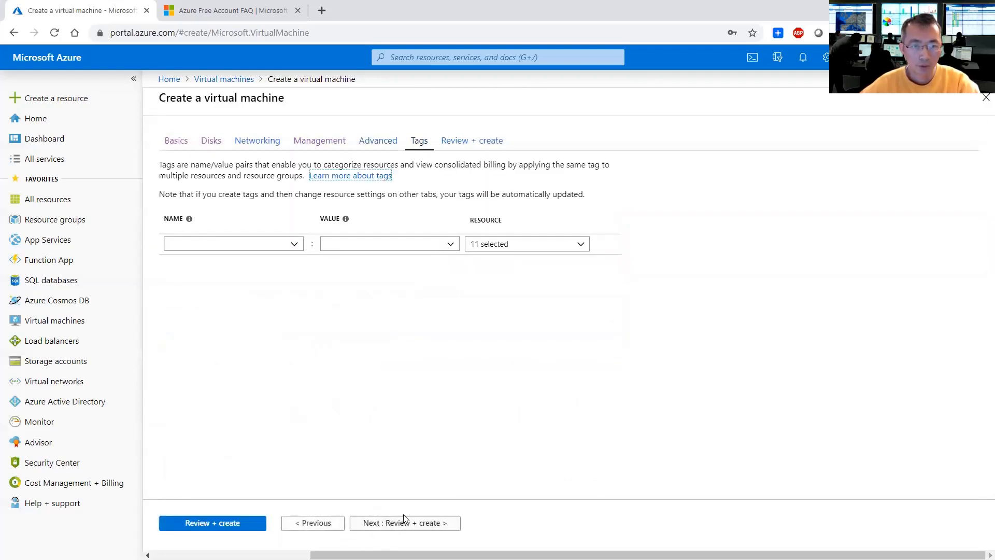
{"action": "left_click", "coordinate": [405, 522]}
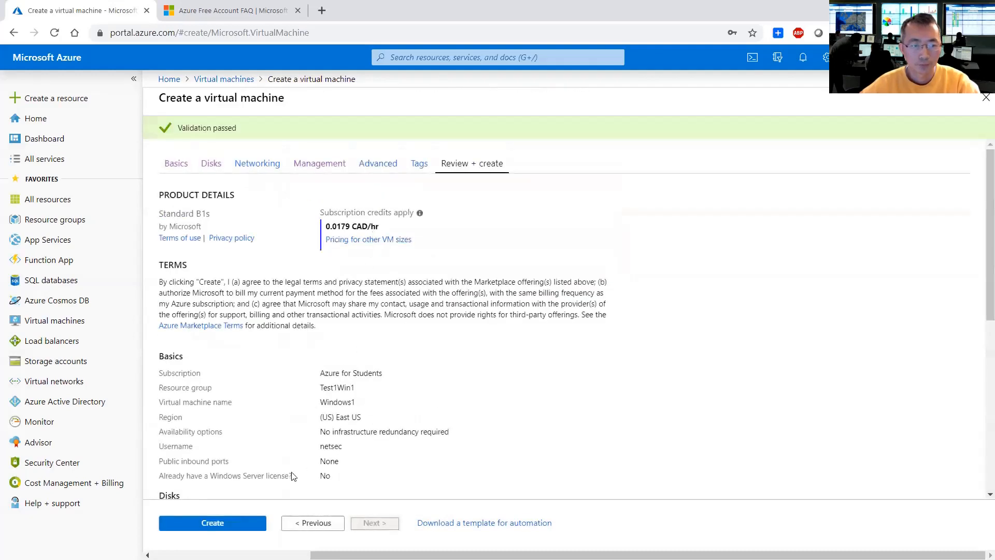
Step: Create Windows1 after validation and view the Test1Win1 deployment progress
{"action": "left_click", "coordinate": [211, 522]}
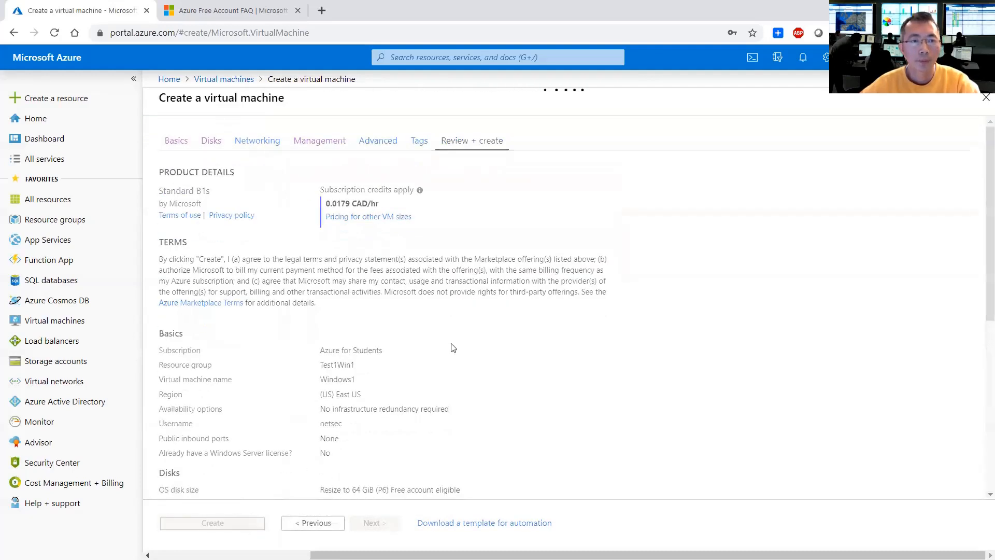
{"action": "left_click", "coordinate": [212, 523]}
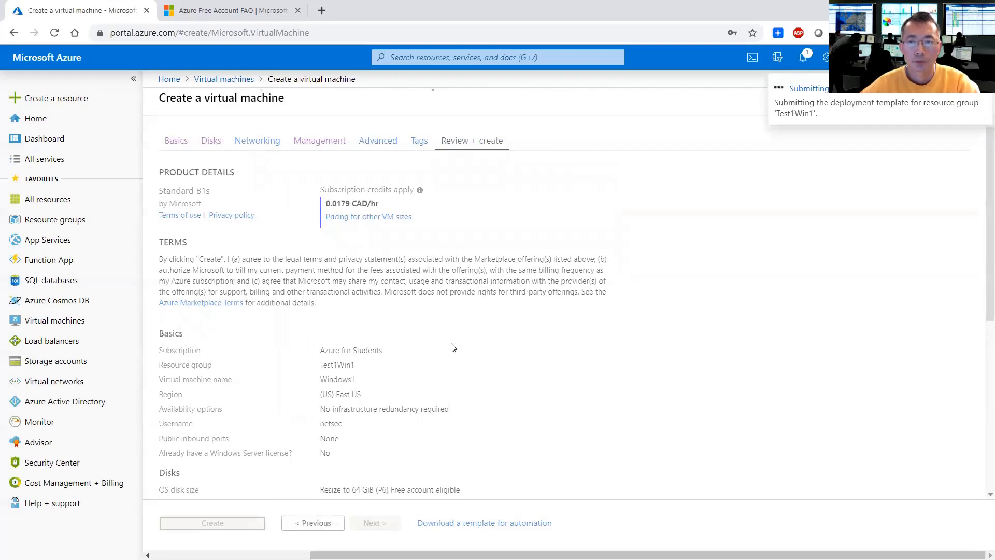
{"action": "left_click", "coordinate": [212, 522]}
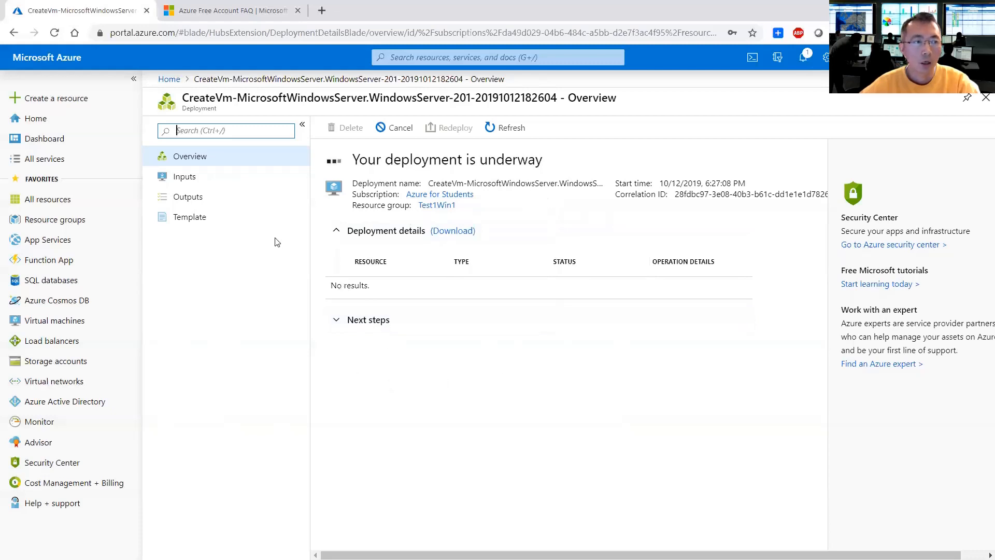
{"action": "mouse_move", "coordinate": [93, 173]}
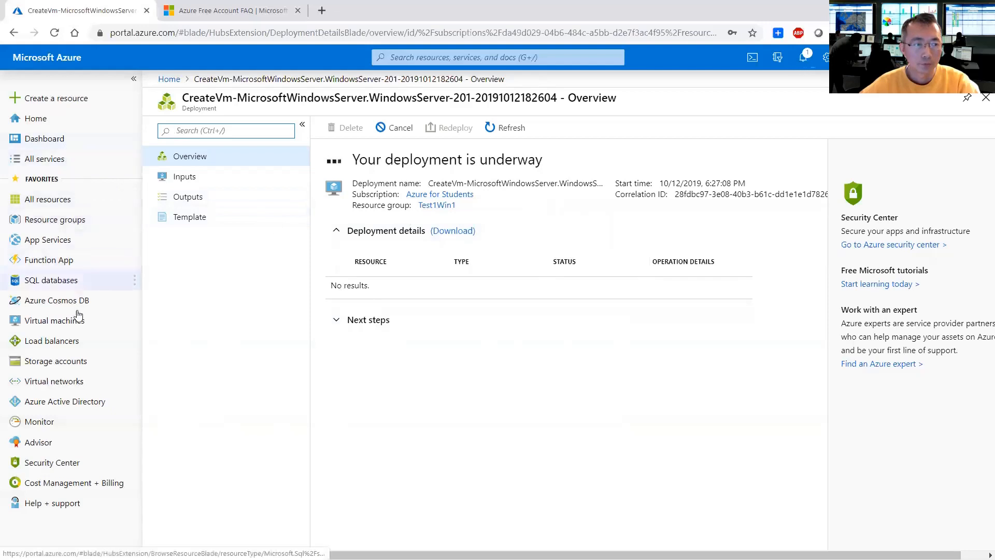
Step: Start a second VM named Linux1 in resource group TestLinux1, region (Europe) North Europe
{"action": "left_click", "coordinate": [54, 321]}
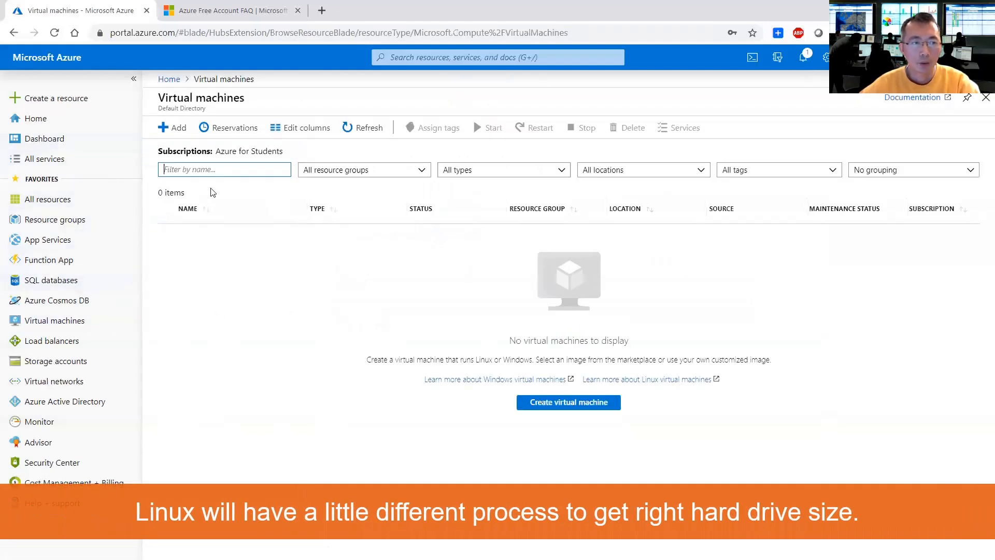
{"action": "mouse_move", "coordinate": [172, 128]}
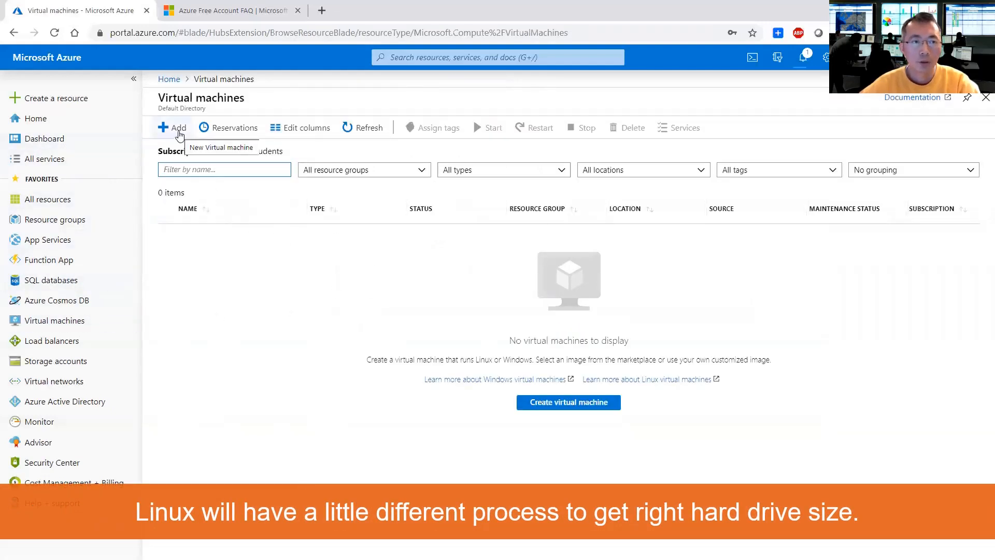
{"action": "left_click", "coordinate": [568, 403]}
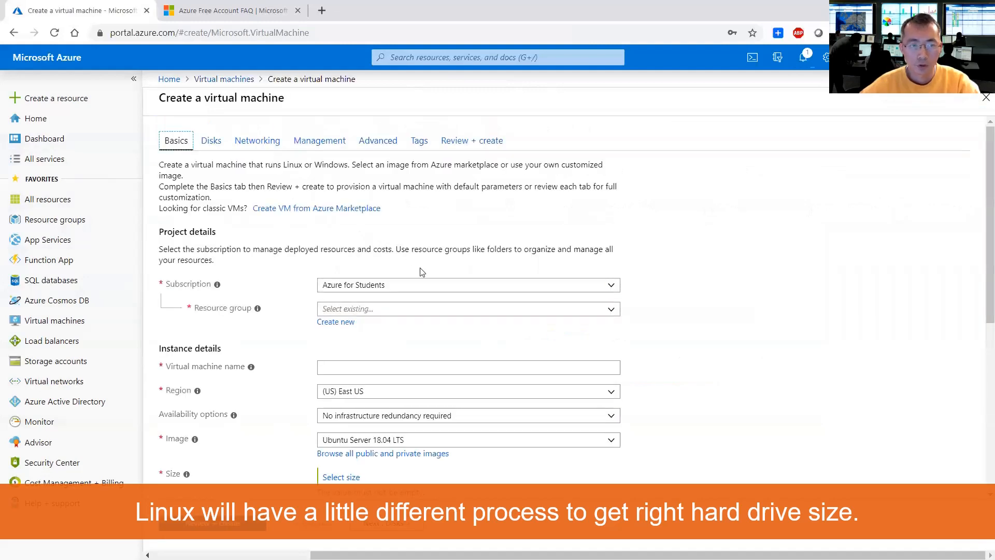
{"action": "left_click", "coordinate": [468, 309]}
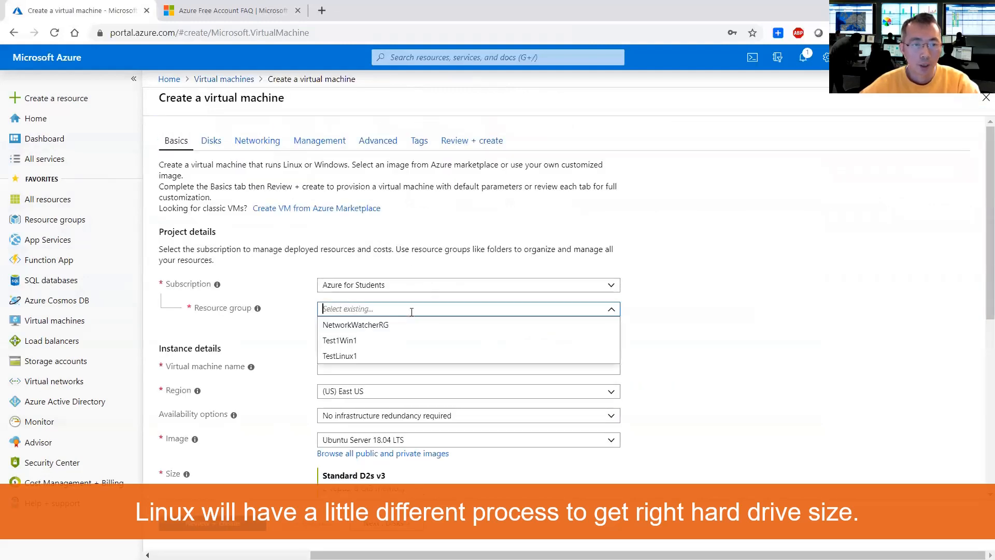
{"action": "left_click", "coordinate": [340, 356]}
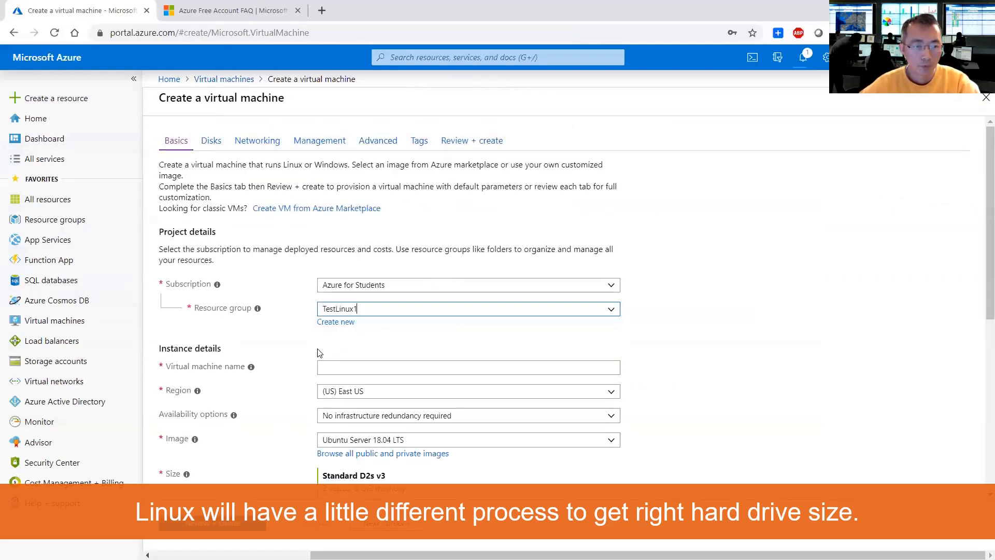
{"action": "left_click", "coordinate": [467, 367]}
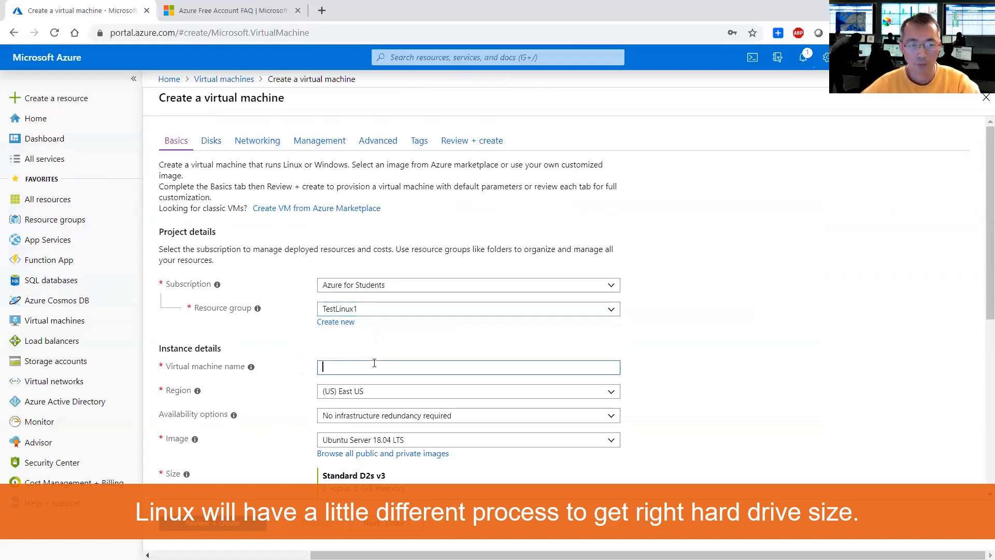
{"action": "type", "text": "Linux1"}
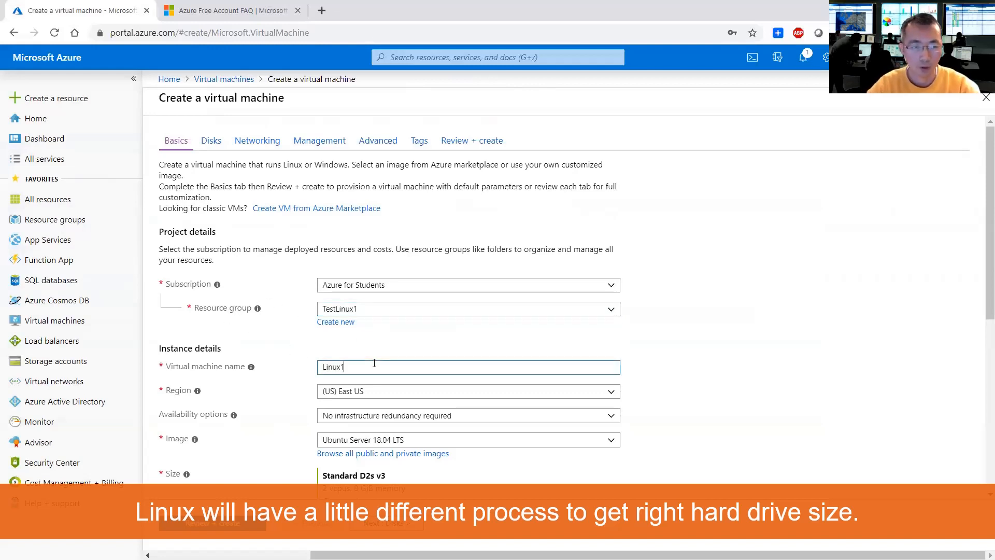
{"action": "left_click", "coordinate": [468, 391]}
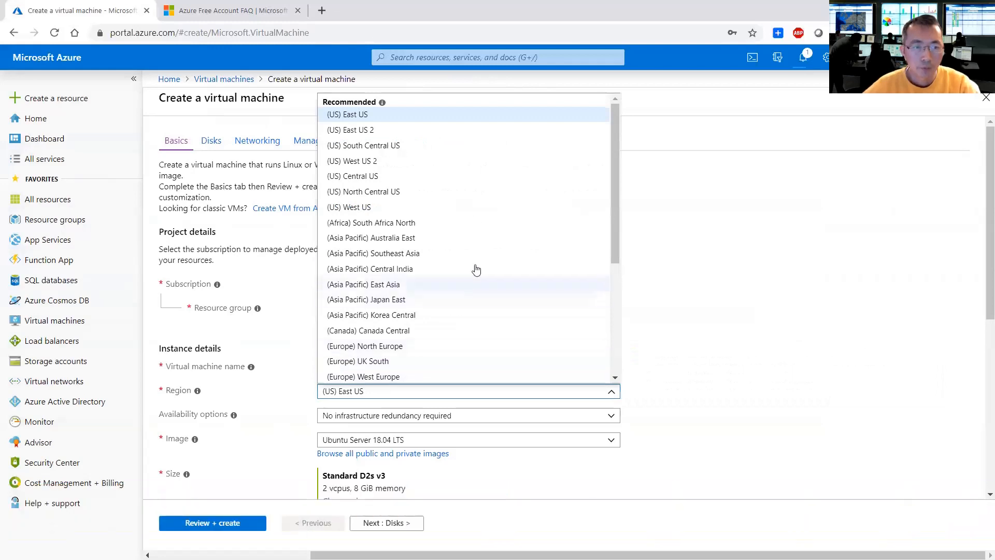
{"action": "mouse_move", "coordinate": [434, 341]}
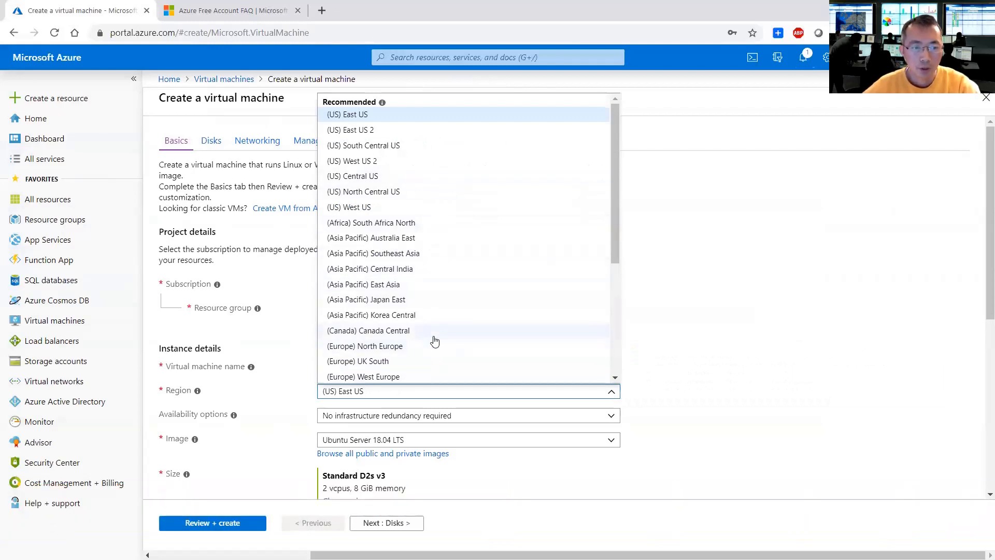
{"action": "left_click", "coordinate": [365, 346]}
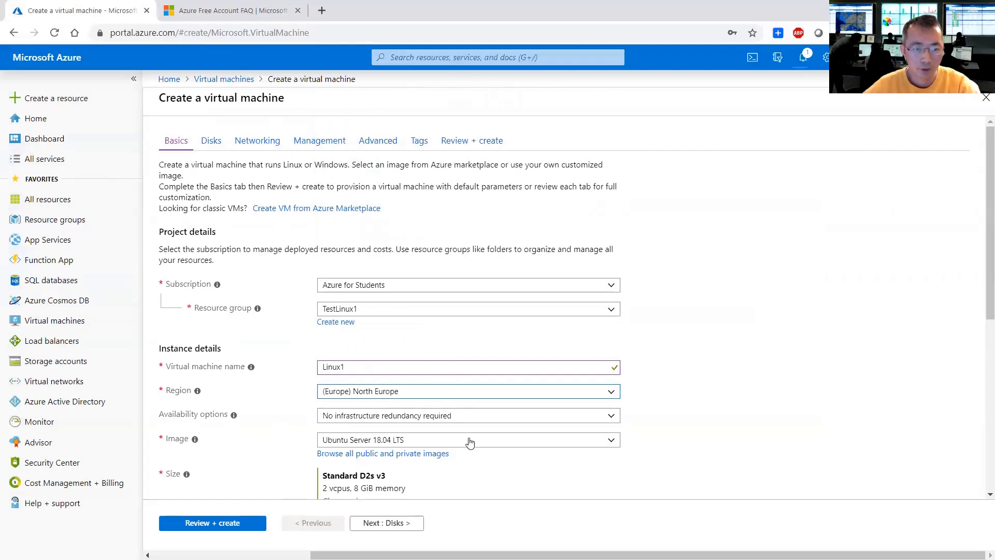
Step: Set Linux1's image to CentOS-based 7.5 and bring up the VM size catalogue
{"action": "left_click", "coordinate": [468, 440]}
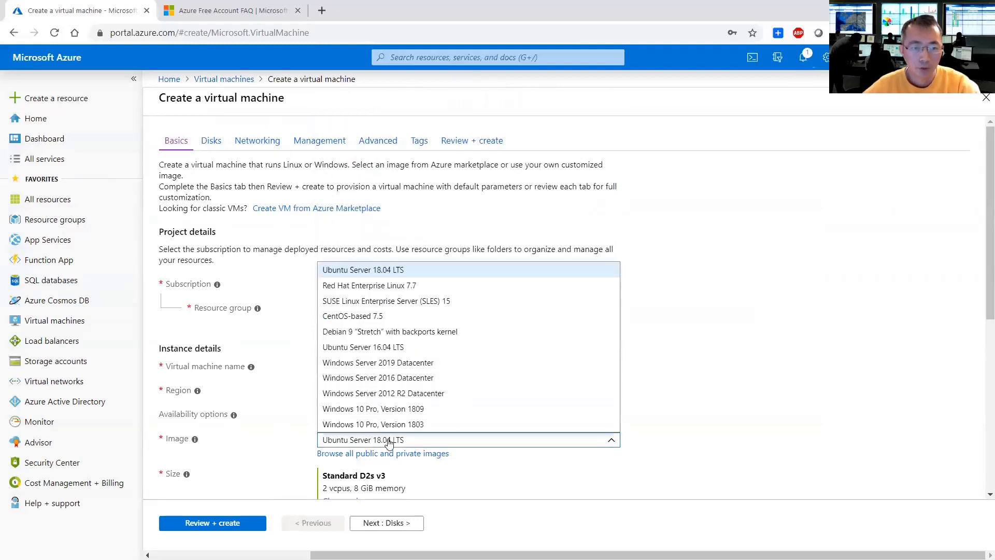
{"action": "mouse_move", "coordinate": [436, 315]}
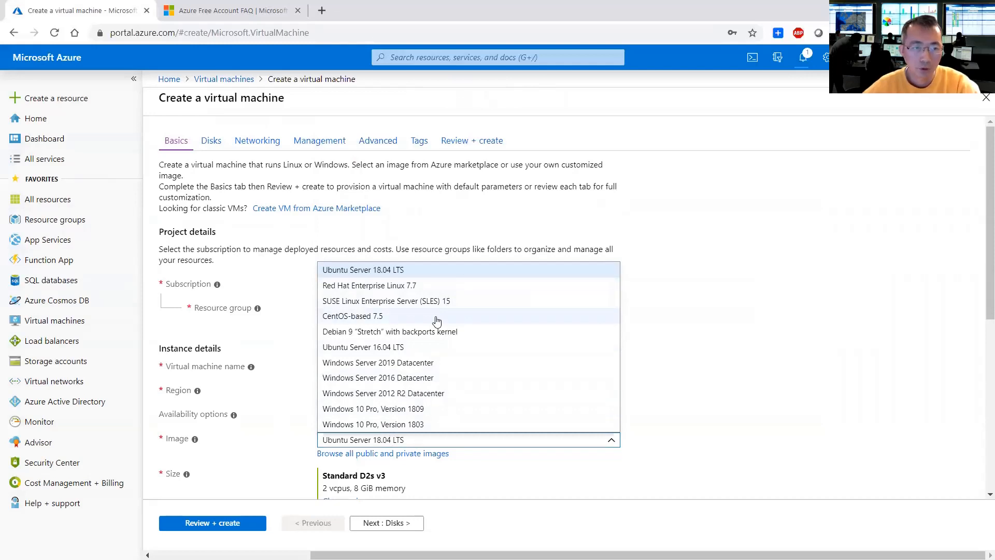
{"action": "left_click", "coordinate": [352, 315]}
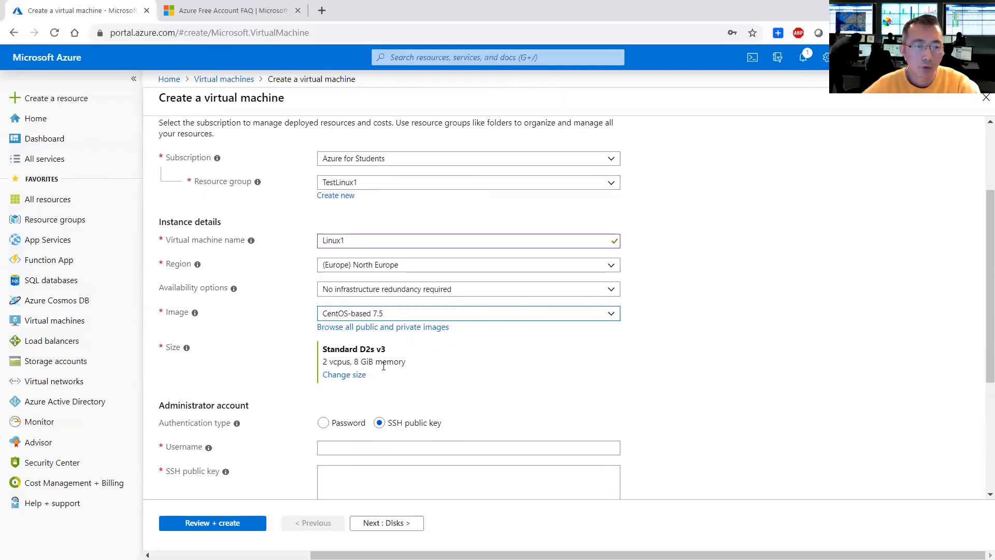
{"action": "left_click", "coordinate": [344, 375]}
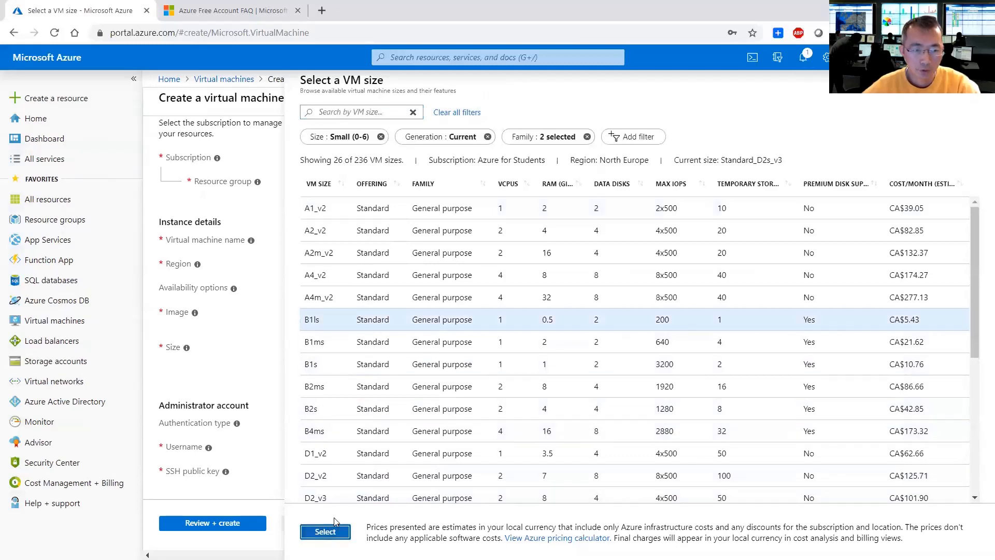
Step: Size Linux1 as Standard B1ls with password authentication for administrator netsec
{"action": "left_click", "coordinate": [325, 530]}
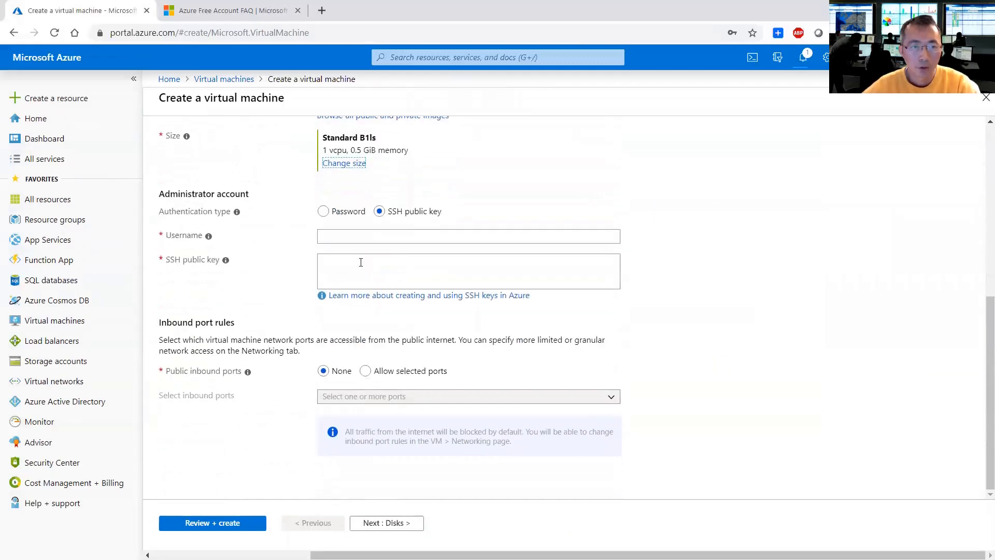
{"action": "left_click", "coordinate": [324, 218]}
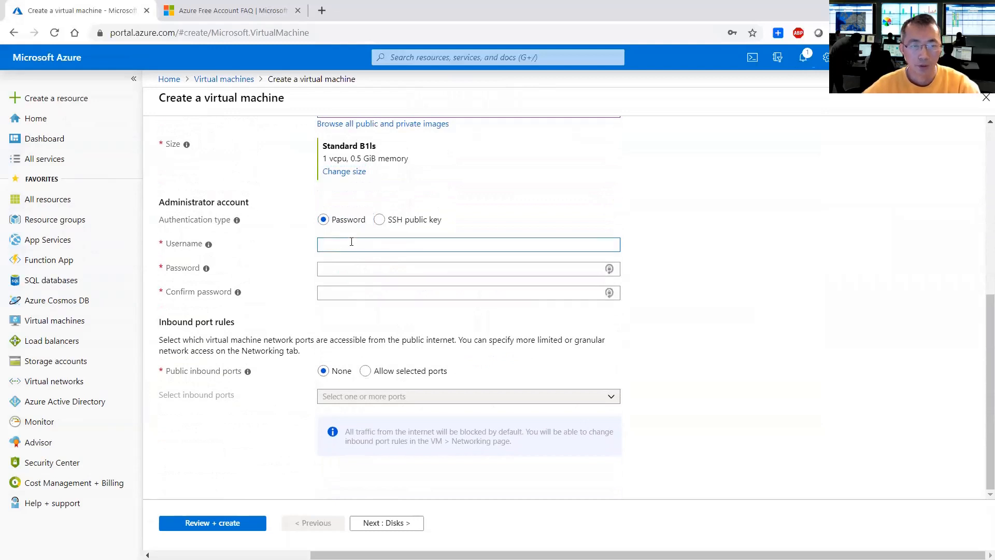
{"action": "type", "text": "netsec"}
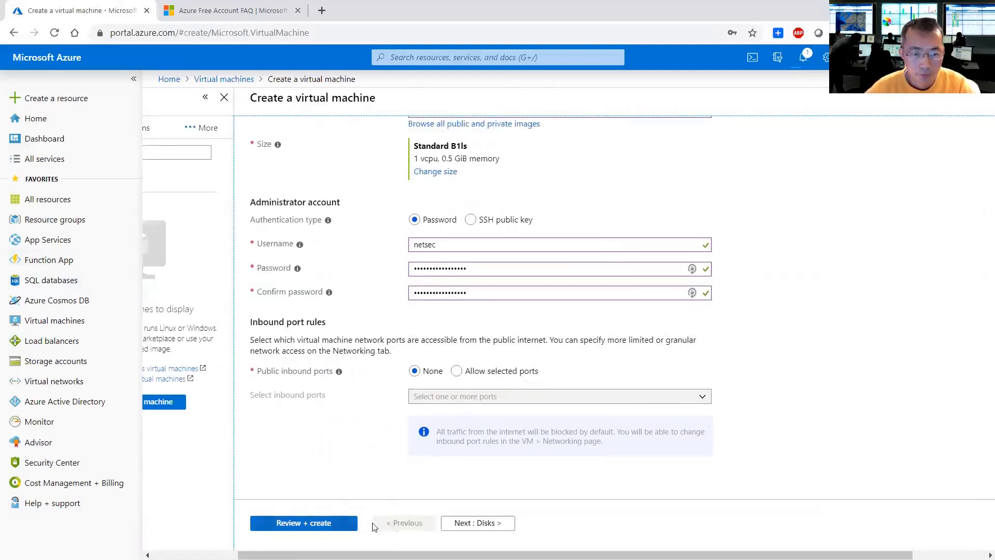
Step: Review Linux1's disk settings, pass validation and begin deploying it to resource group TestLinux1
{"action": "left_click", "coordinate": [477, 522]}
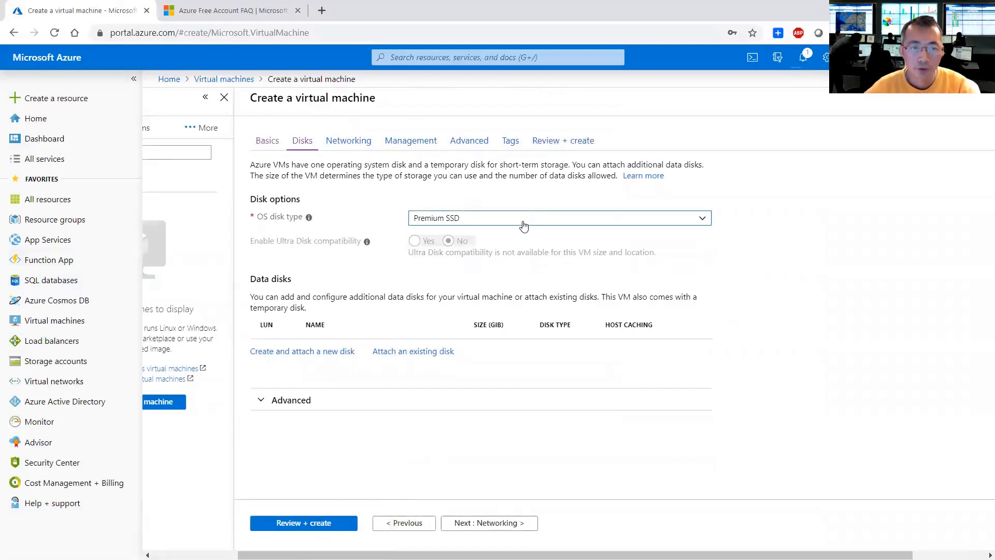
{"action": "mouse_move", "coordinate": [308, 216]}
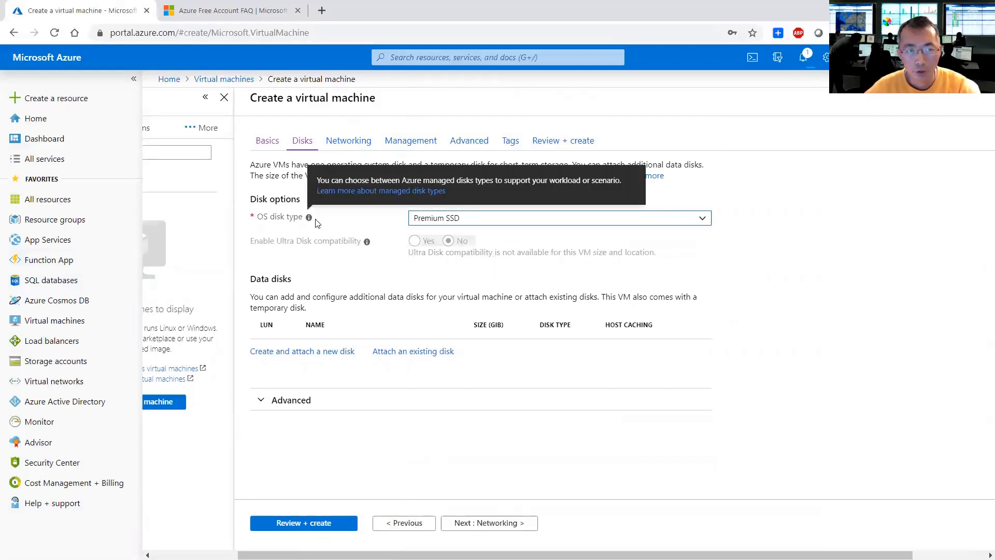
{"action": "mouse_move", "coordinate": [493, 262]}
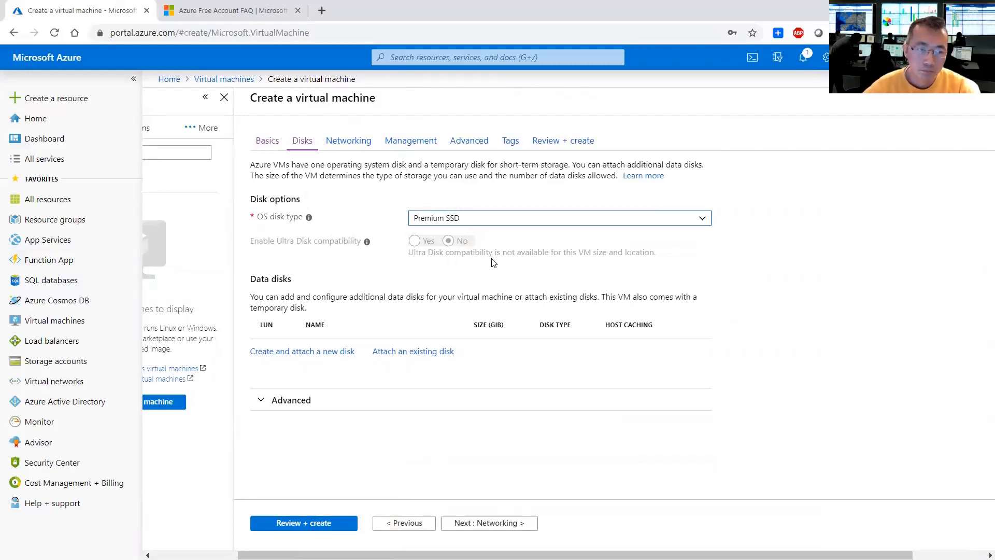
{"action": "mouse_move", "coordinate": [507, 222]}
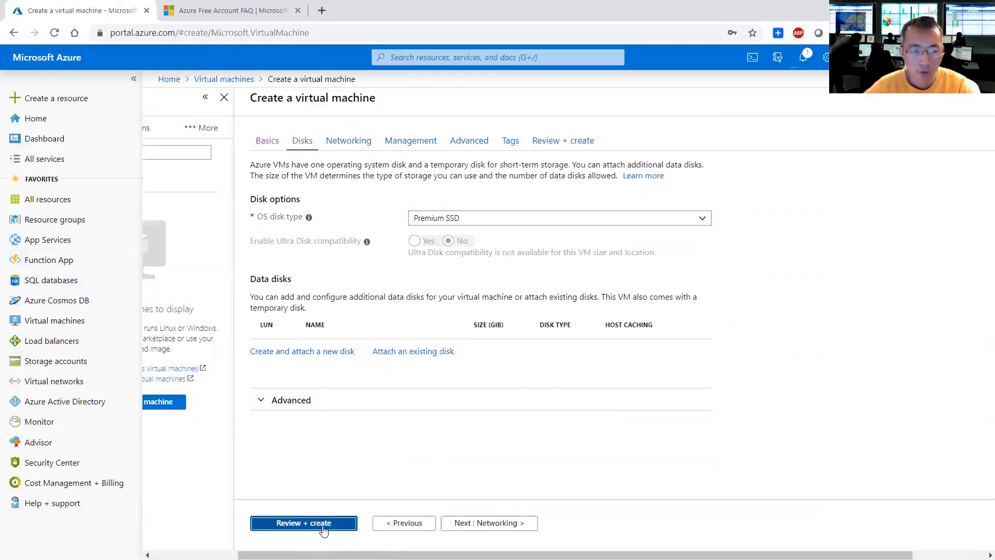
{"action": "left_click", "coordinate": [304, 522]}
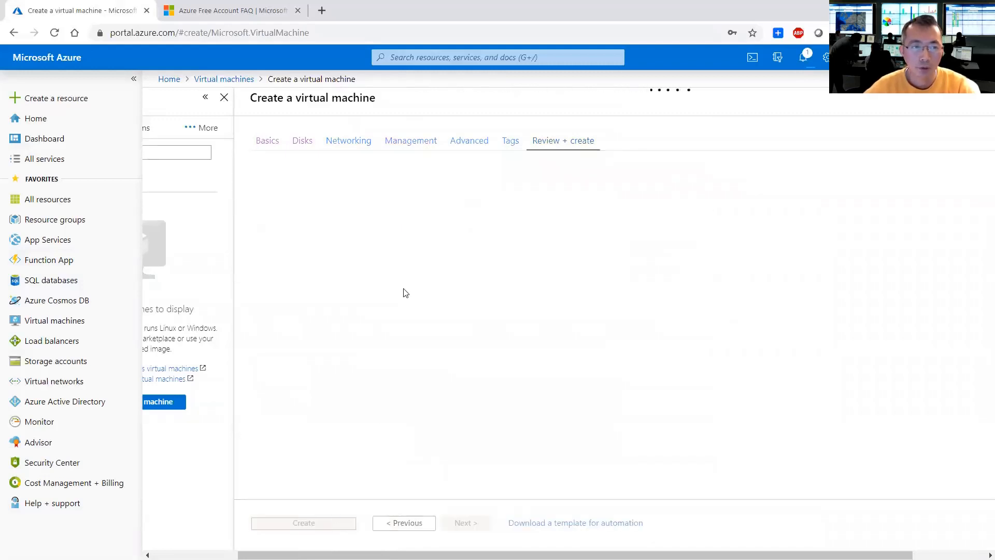
{"action": "left_click", "coordinate": [562, 140]}
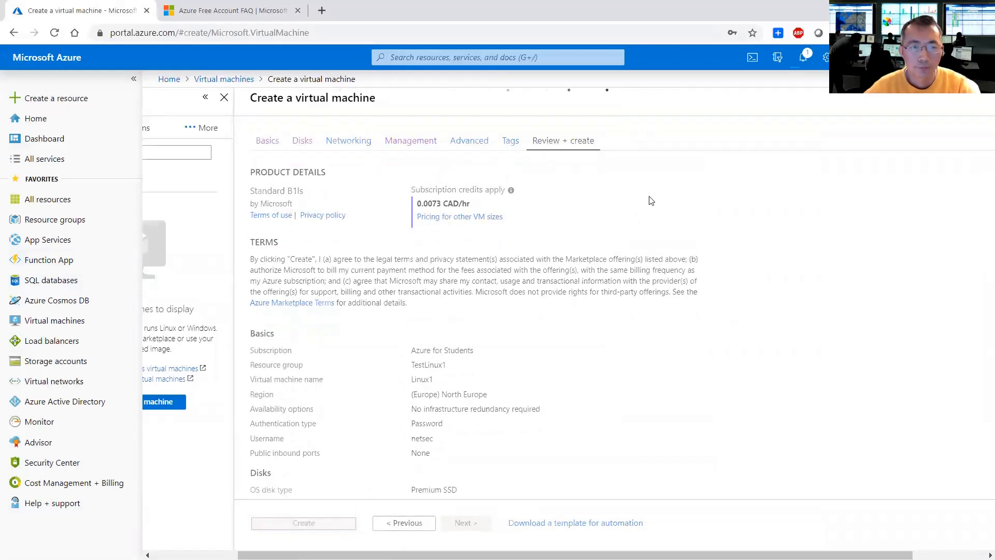
{"action": "left_click", "coordinate": [303, 522]}
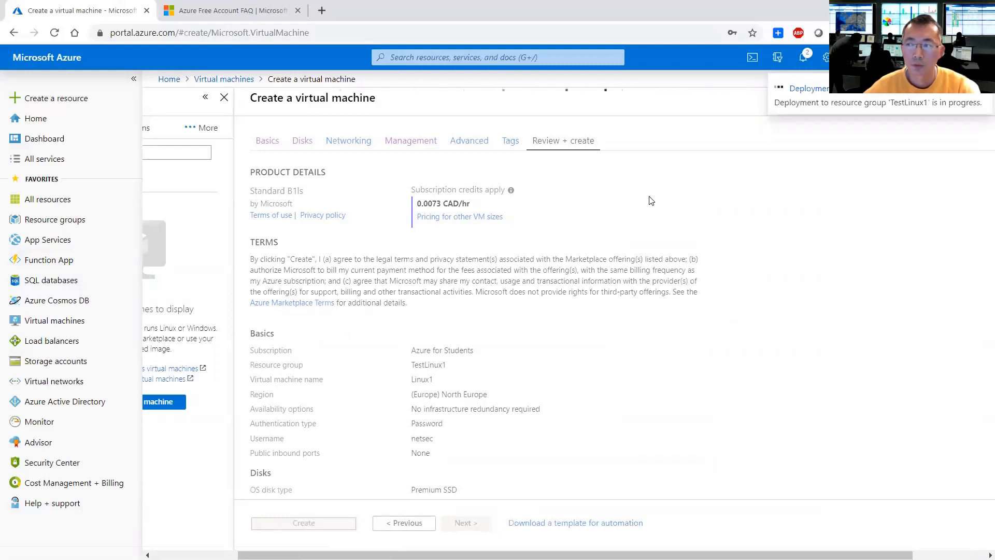
Step: Follow the in-progress notification to the Linux1 deployment overview until it completes
{"action": "left_click", "coordinate": [302, 522]}
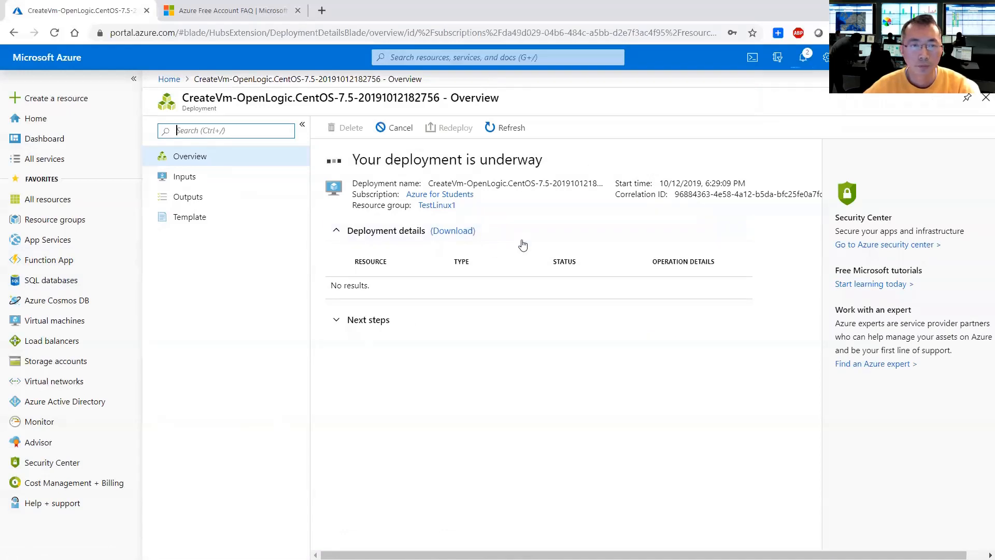
{"action": "mouse_move", "coordinate": [552, 170]}
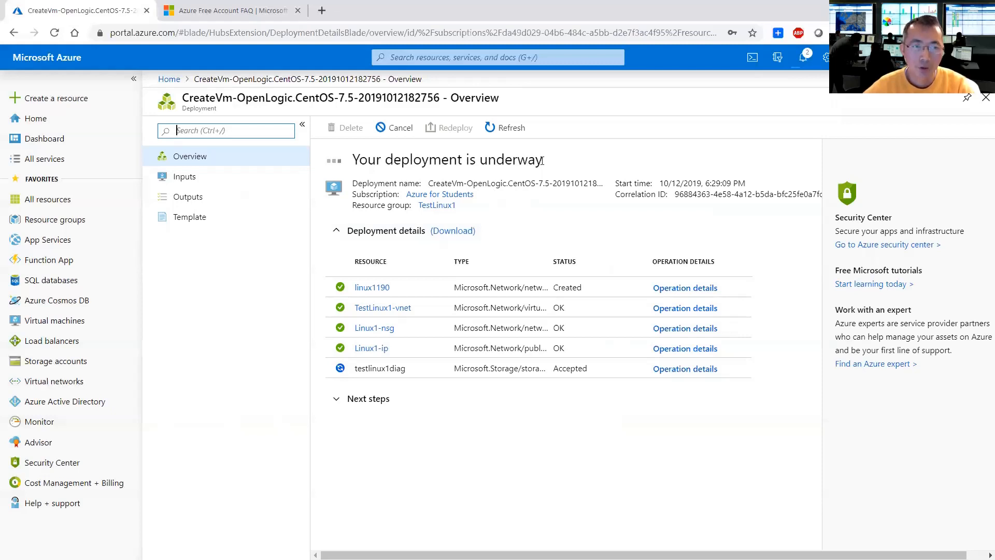
{"action": "mouse_move", "coordinate": [545, 166]}
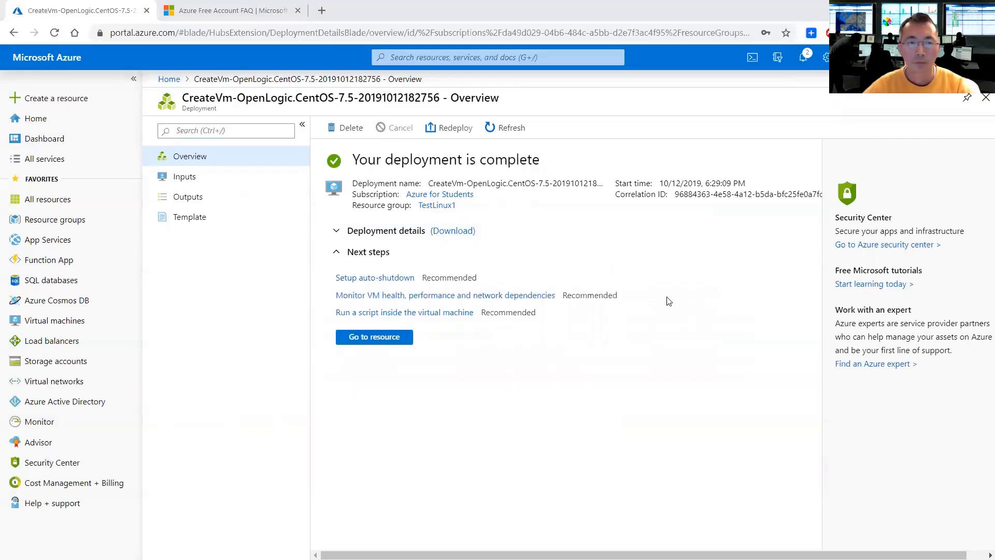
{"action": "mouse_move", "coordinate": [600, 285]}
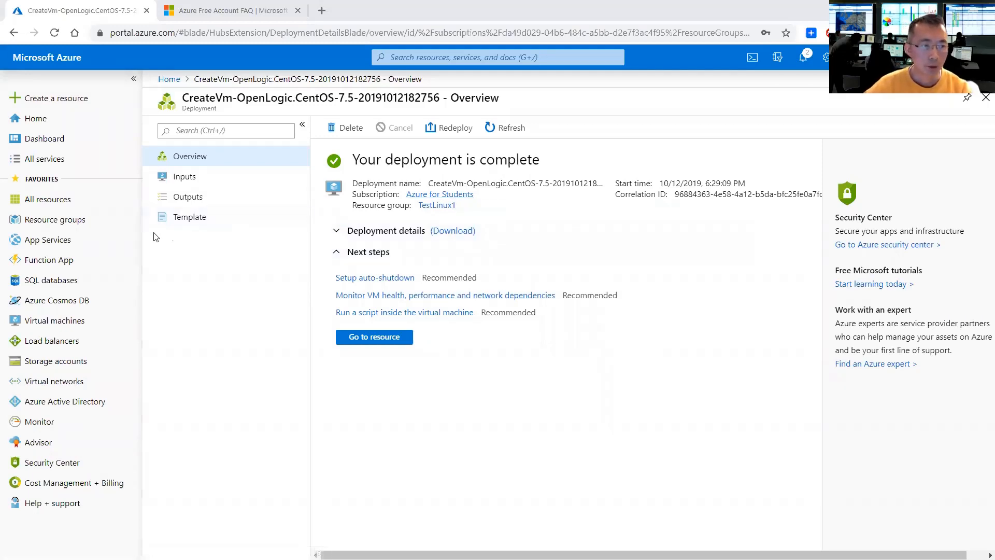
{"action": "mouse_move", "coordinate": [51, 280]}
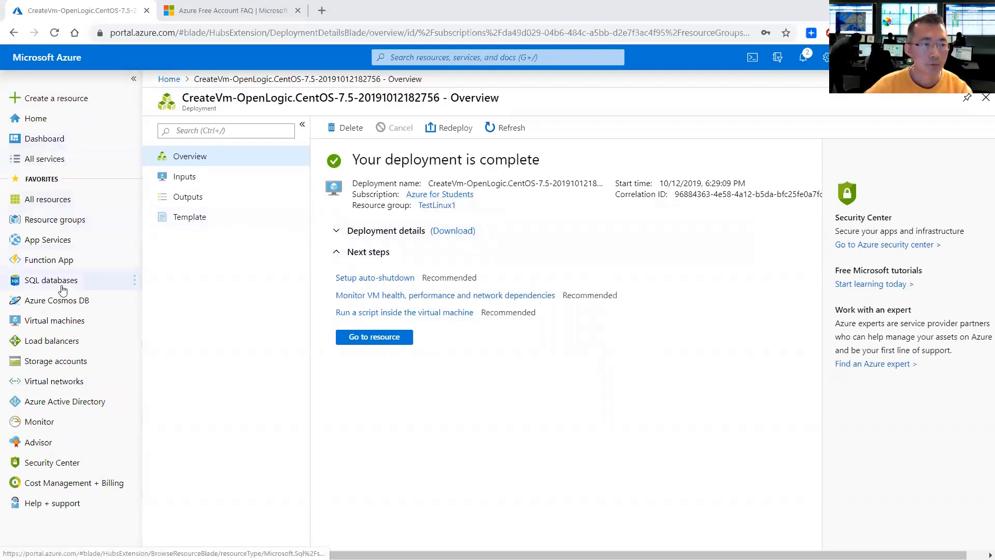
{"action": "mouse_move", "coordinate": [48, 199]}
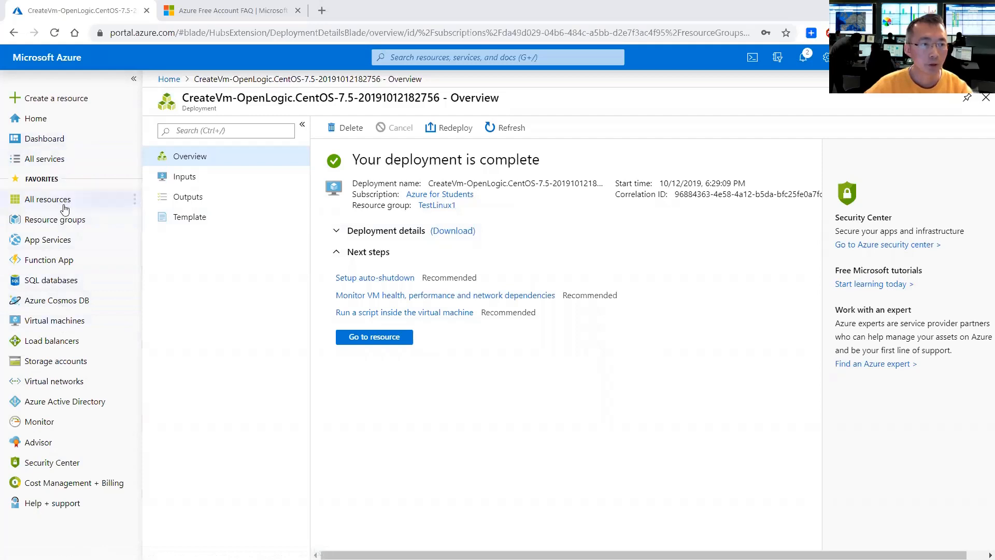
Step: From All resources, note Windows1's 64 GiB disk and check that Linux1's OS disk is 30 GiB
{"action": "left_click", "coordinate": [47, 199]}
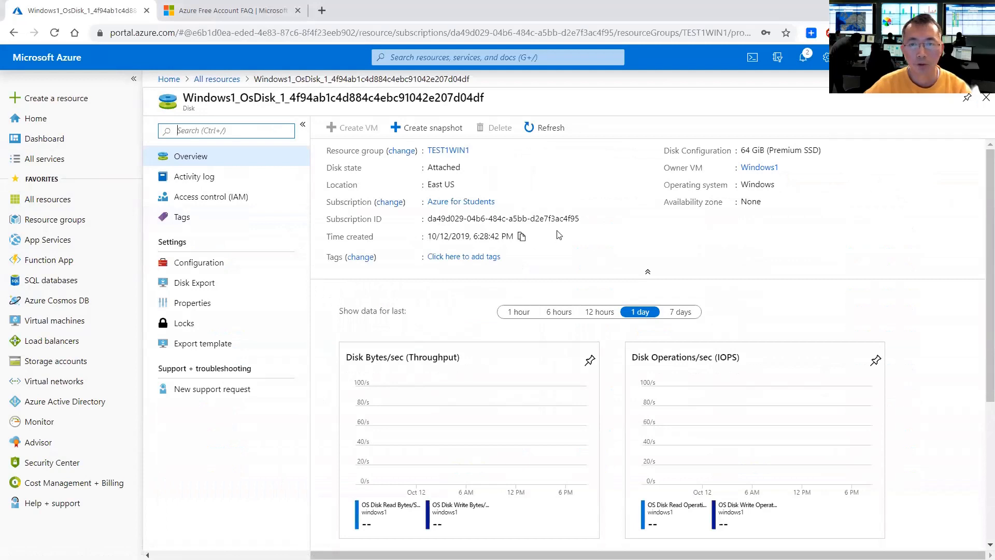
{"action": "double_click", "coordinate": [768, 150]}
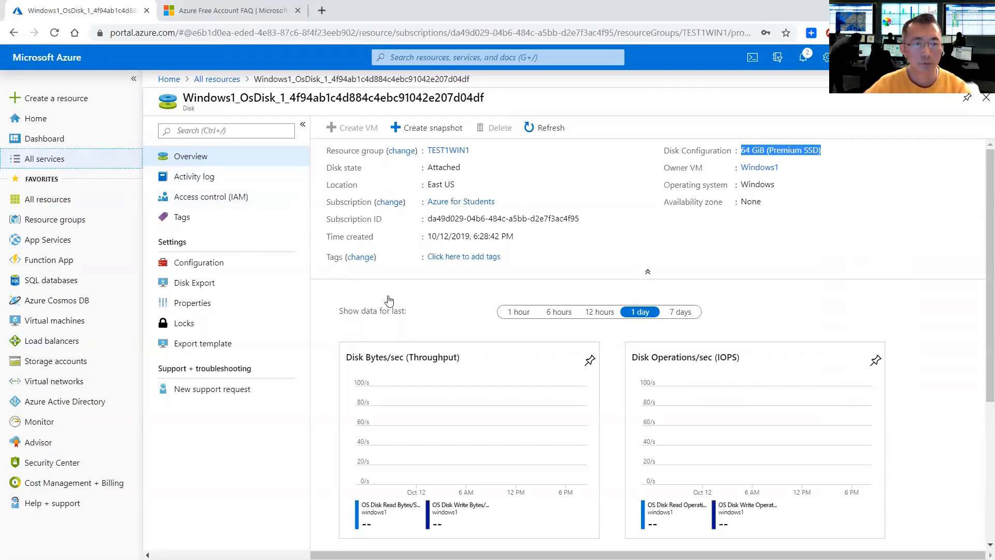
{"action": "left_click", "coordinate": [44, 157]}
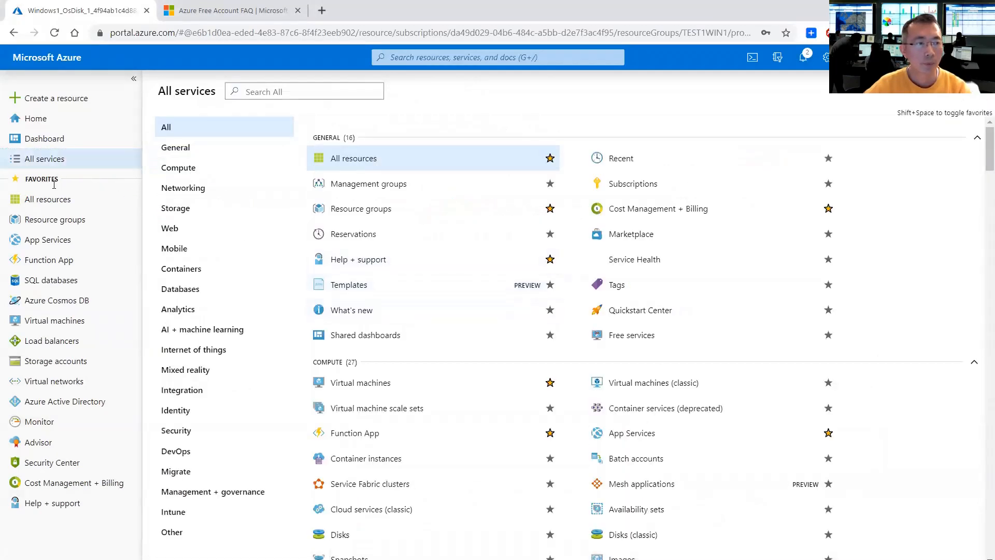
{"action": "left_click", "coordinate": [353, 157]}
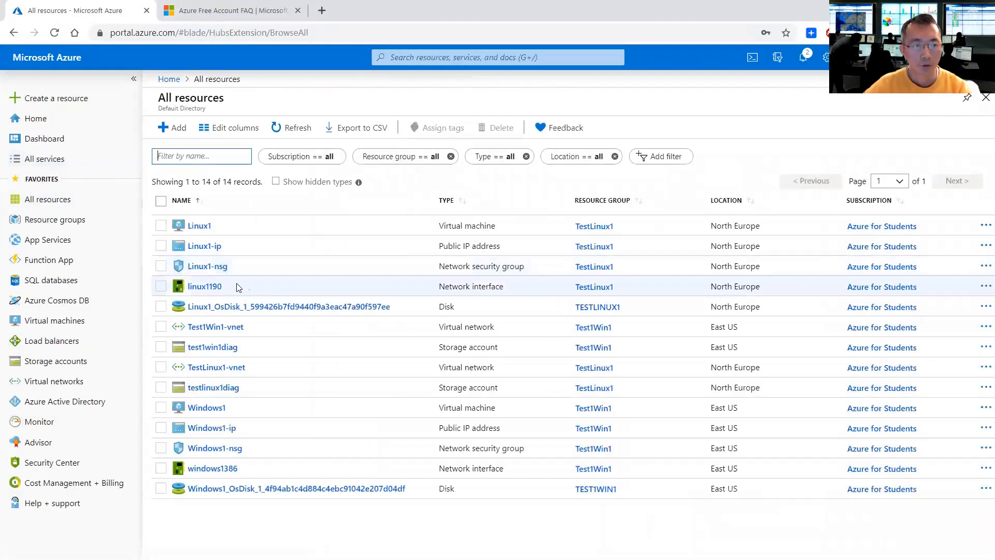
{"action": "left_click", "coordinate": [287, 307]}
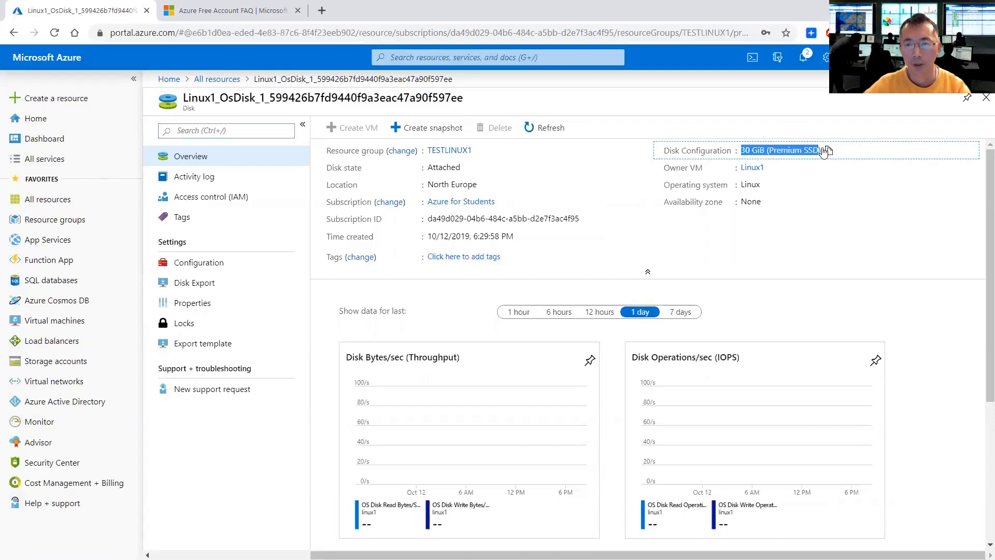
{"action": "mouse_move", "coordinate": [705, 163]}
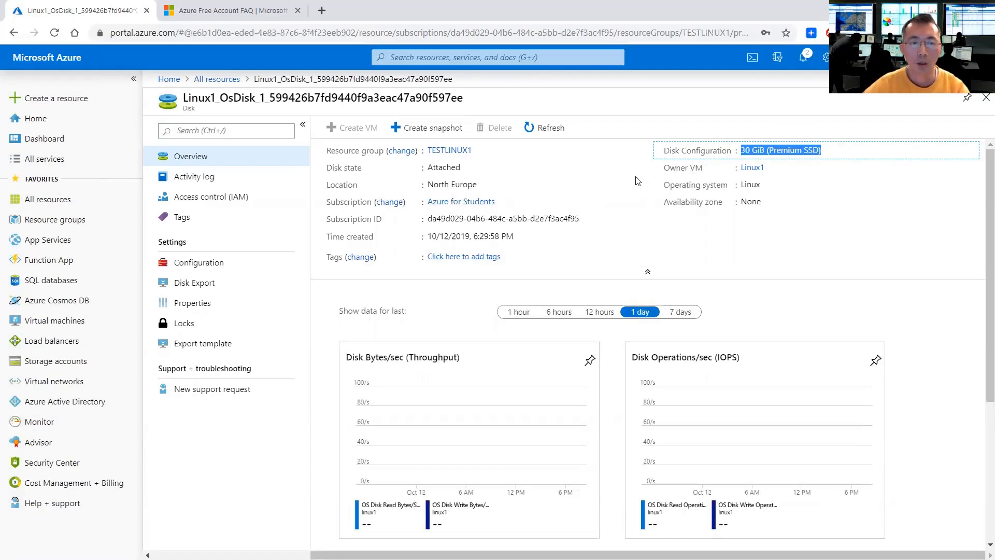
{"action": "mouse_move", "coordinate": [257, 10]}
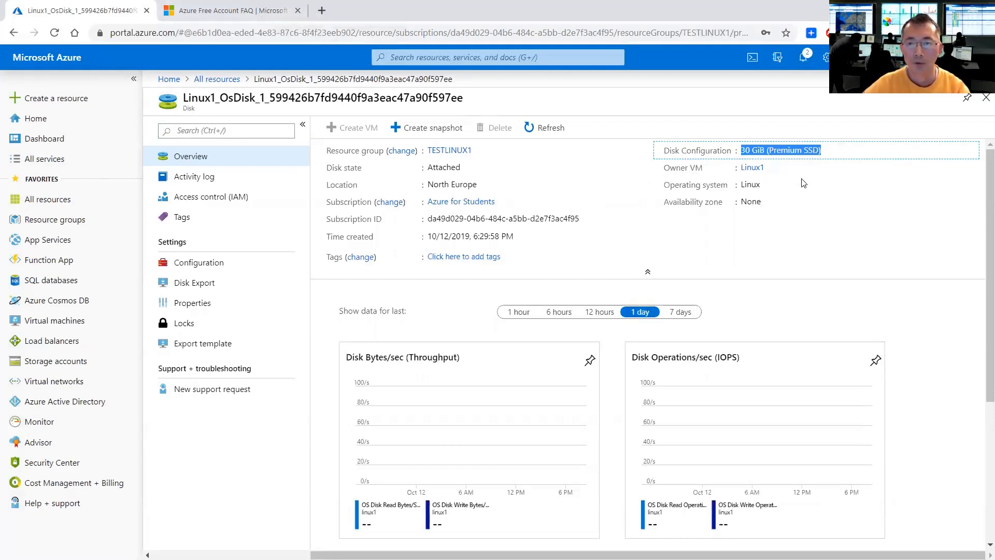
{"action": "mouse_move", "coordinate": [552, 216]}
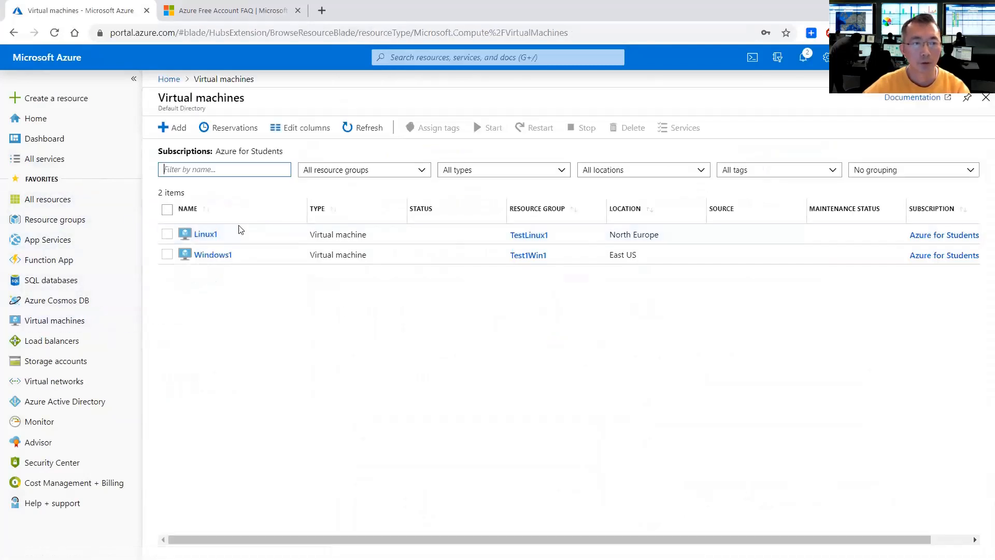
Step: Stop the Linux1 virtual machine from the Virtual machines list and confirm
{"action": "left_click", "coordinate": [166, 233]}
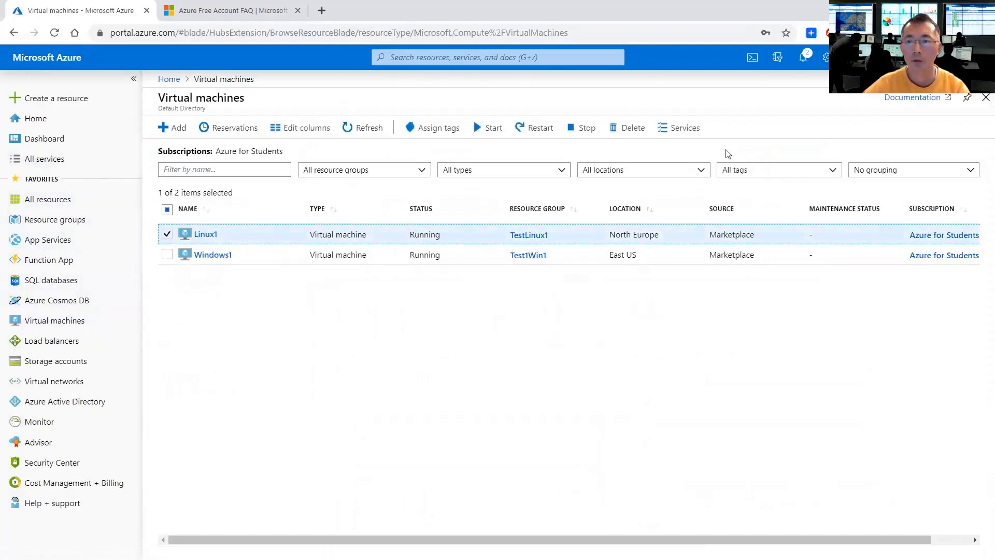
{"action": "left_click", "coordinate": [580, 128]}
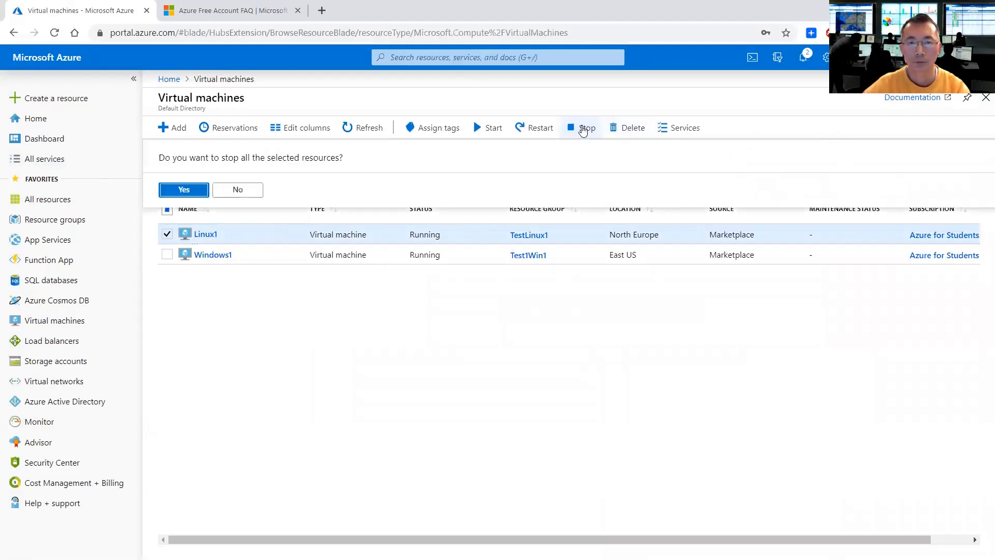
{"action": "left_click", "coordinate": [184, 188]}
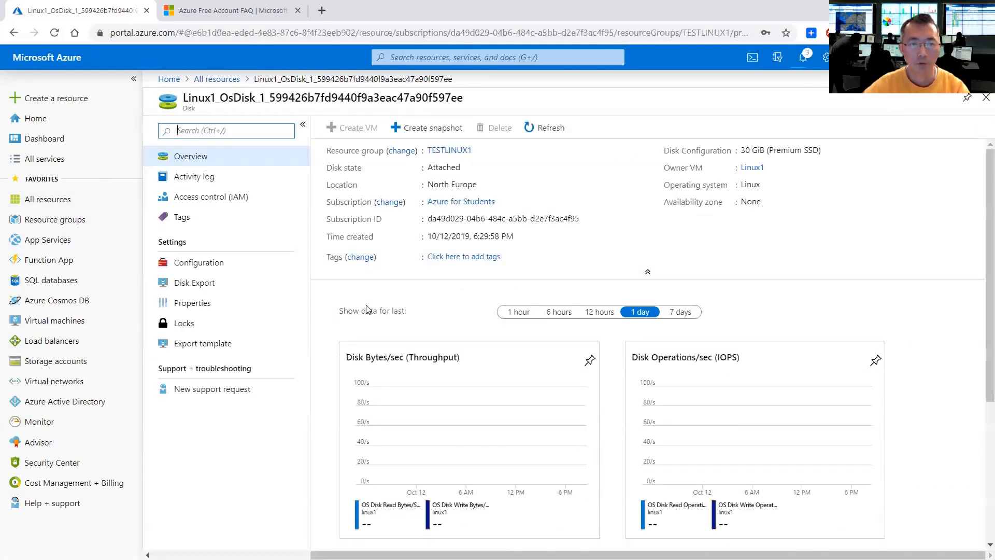
{"action": "mouse_move", "coordinate": [373, 290]}
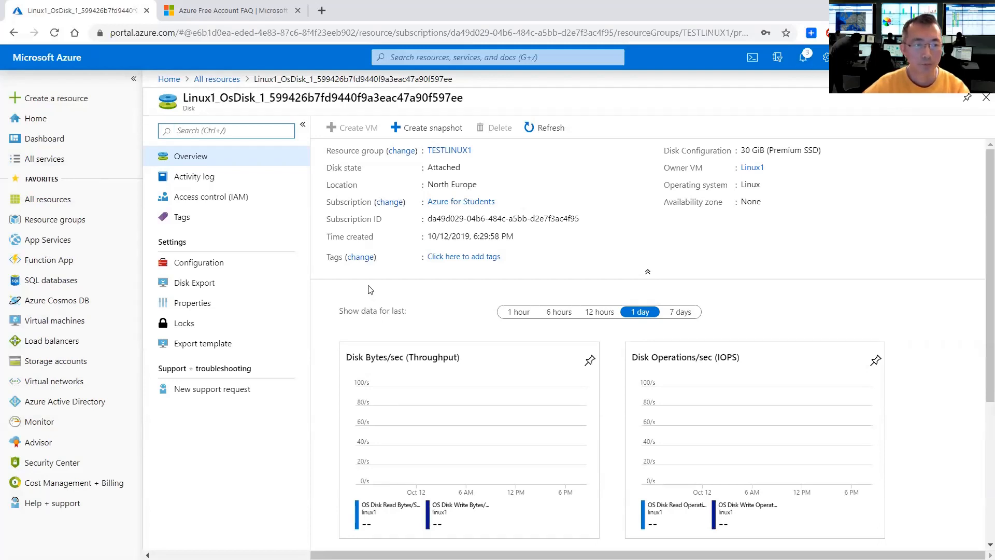
Step: Find the disk size locked at 30 GiB in Configuration, then watch the Linux1 stop command in Notifications
{"action": "left_click", "coordinate": [199, 263]}
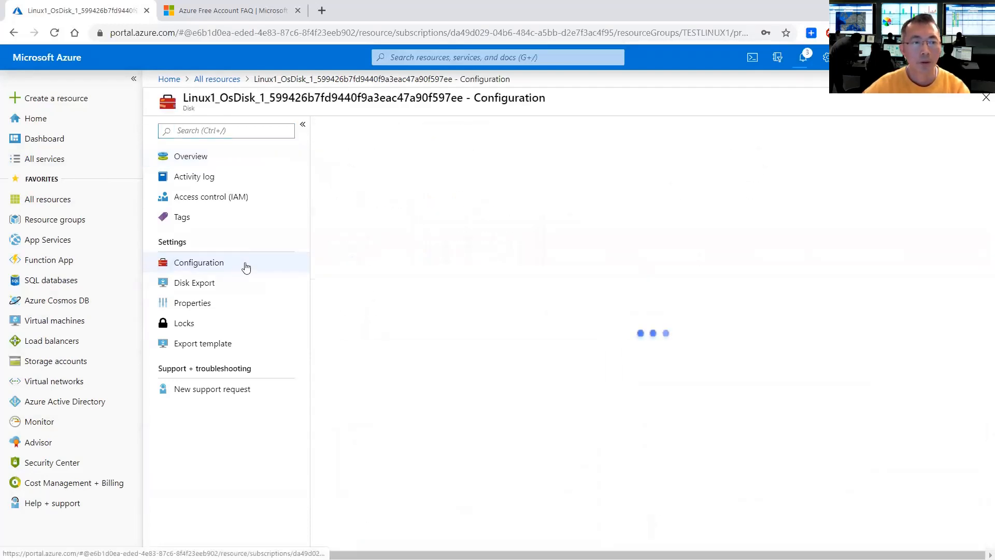
{"action": "left_click", "coordinate": [199, 262]}
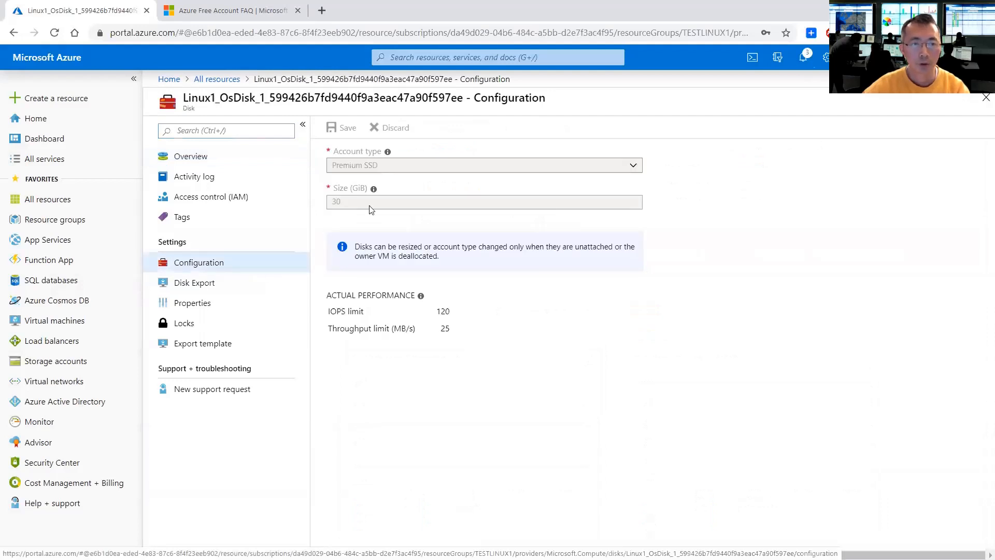
{"action": "mouse_move", "coordinate": [387, 178]}
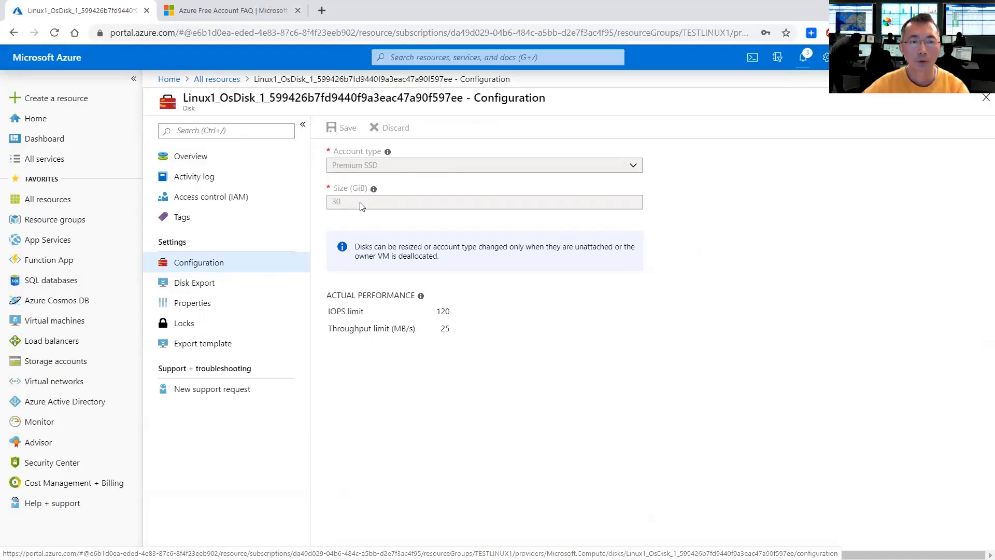
{"action": "mouse_move", "coordinate": [357, 211]}
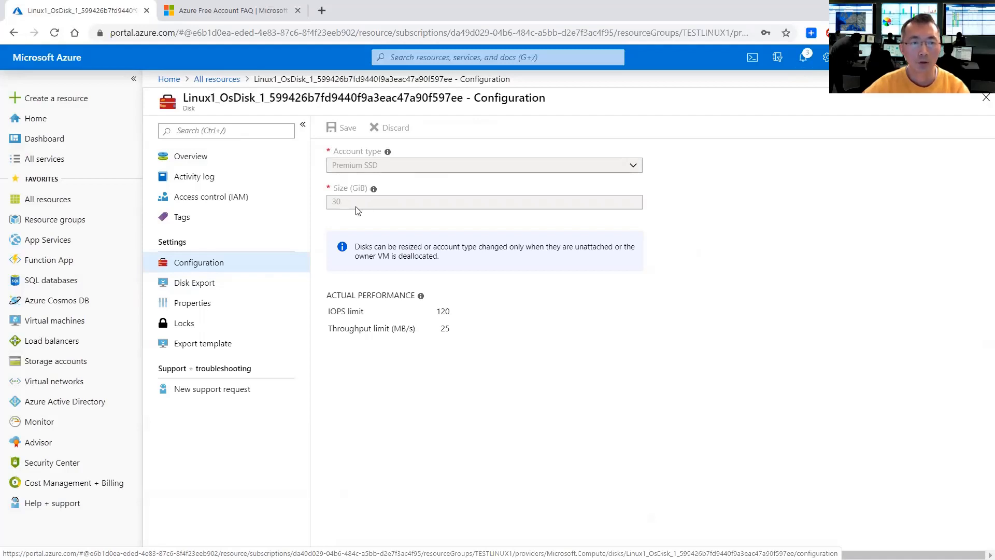
{"action": "mouse_move", "coordinate": [351, 208]}
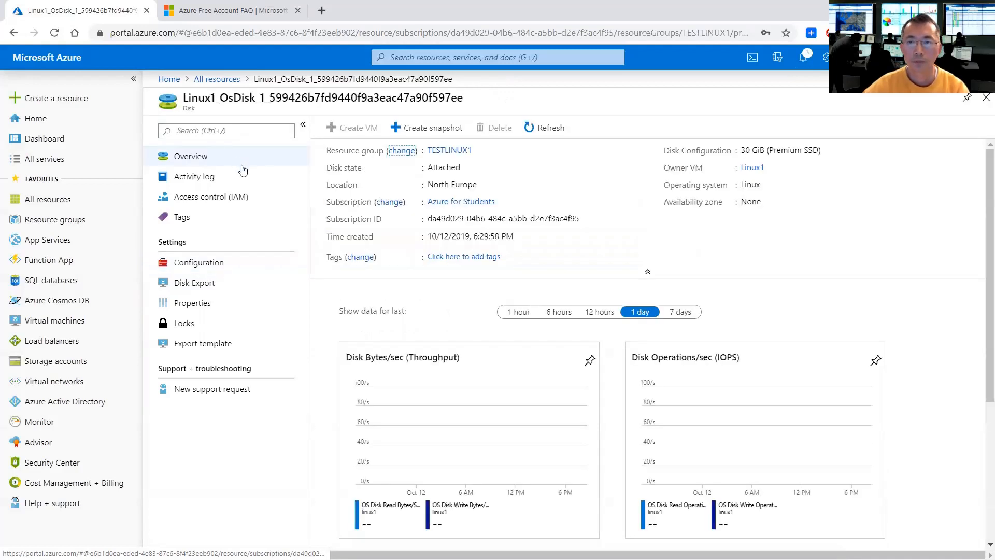
{"action": "left_click", "coordinate": [802, 57]}
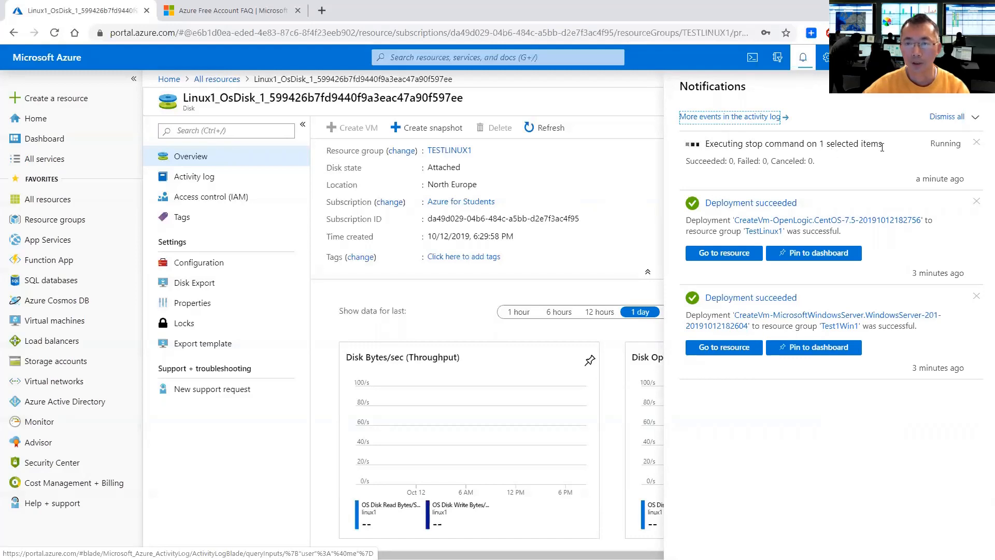
{"action": "mouse_move", "coordinate": [819, 180]}
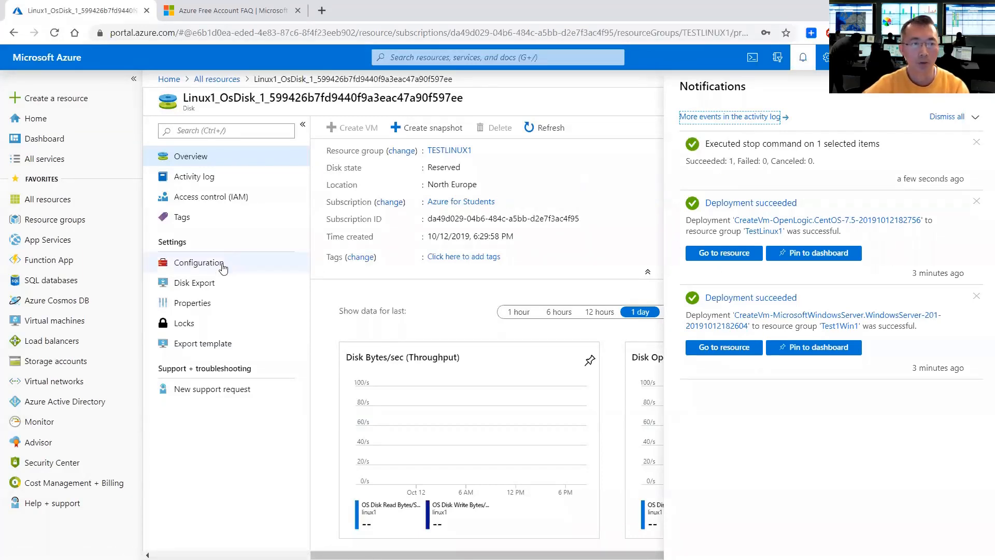
Step: Resize Linux1's OS disk from 30 to 64 GiB in Configuration and save
{"action": "left_click", "coordinate": [199, 262]}
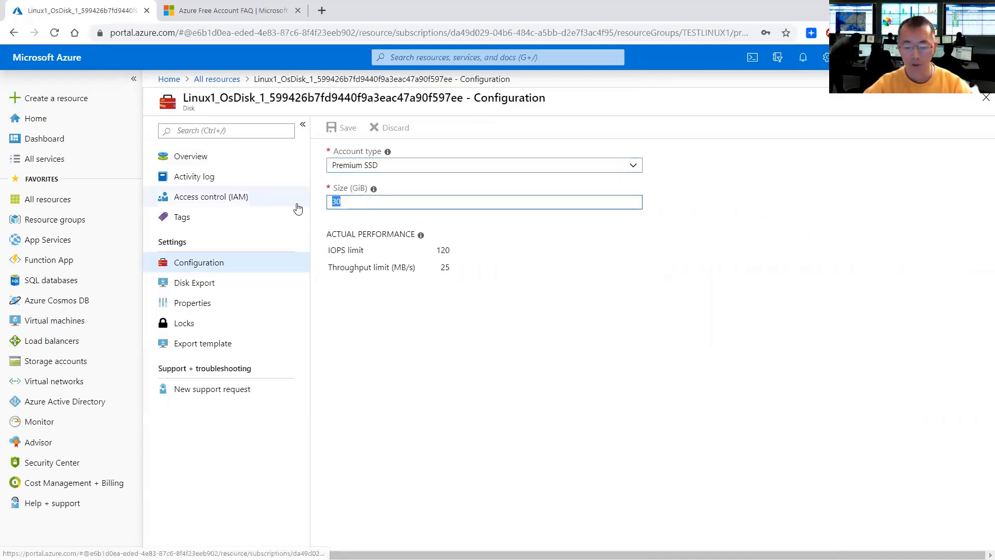
{"action": "type", "text": "64"}
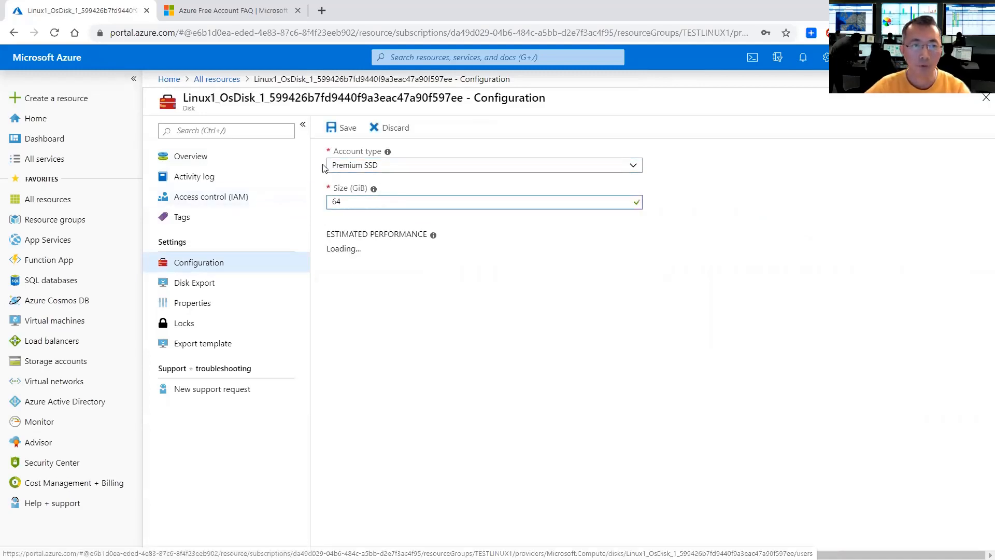
{"action": "left_click", "coordinate": [340, 127]}
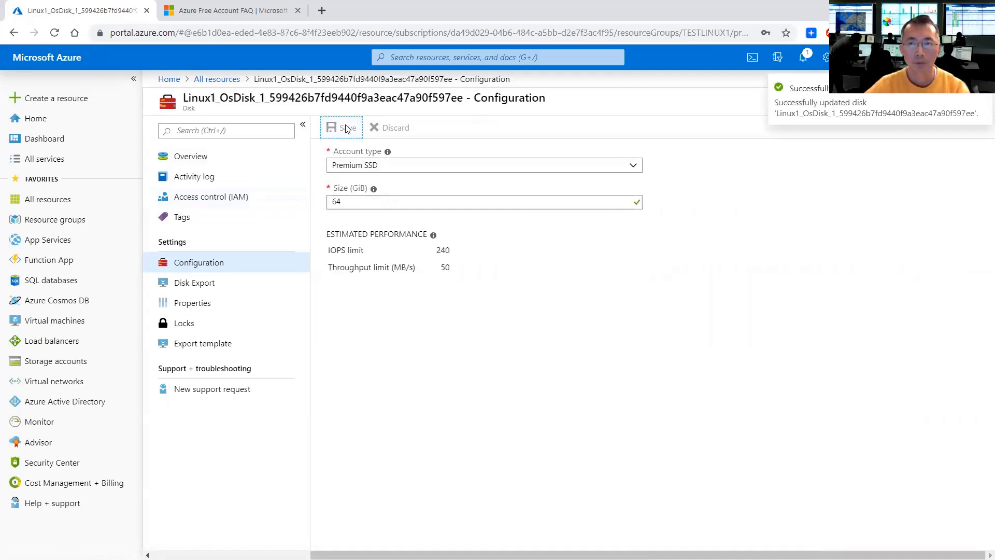
{"action": "mouse_move", "coordinate": [519, 197]}
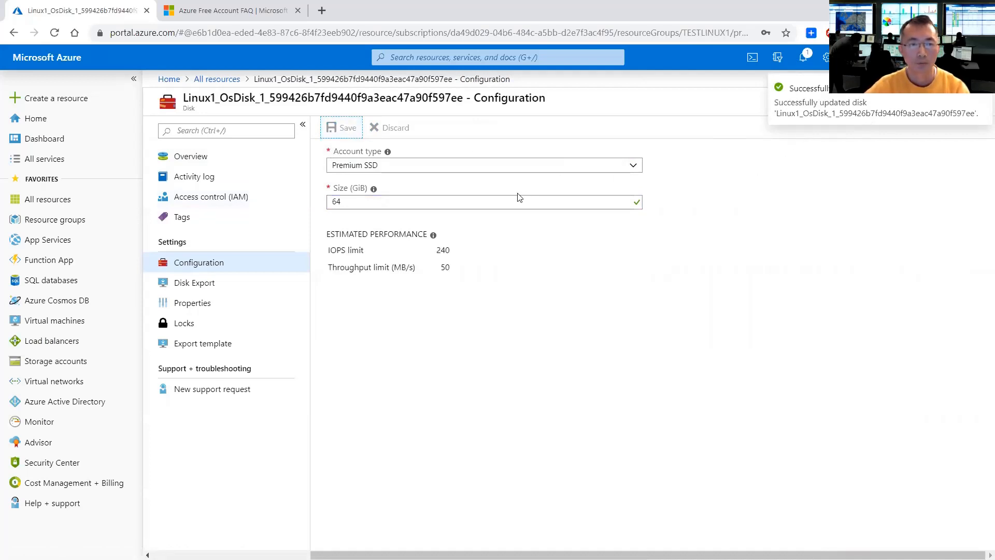
{"action": "mouse_move", "coordinate": [353, 250]}
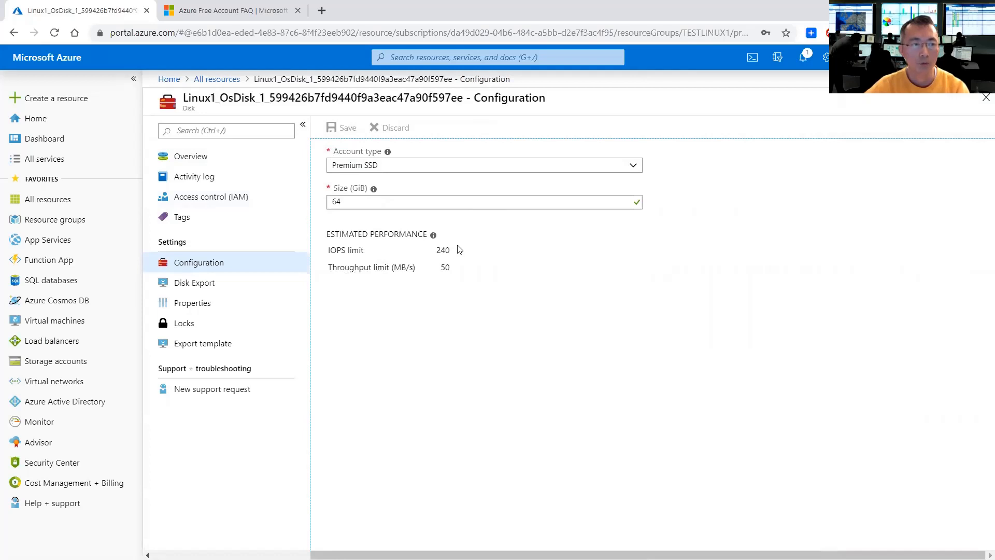
{"action": "mouse_move", "coordinate": [460, 230]}
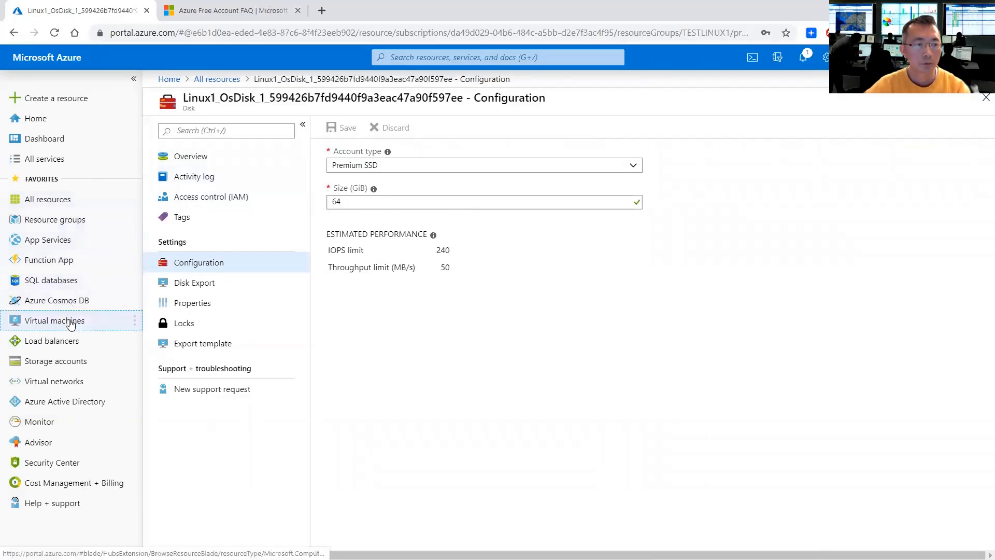
Step: Start the Linux1 virtual machine from the Virtual machines list and confirm
{"action": "left_click", "coordinate": [56, 320]}
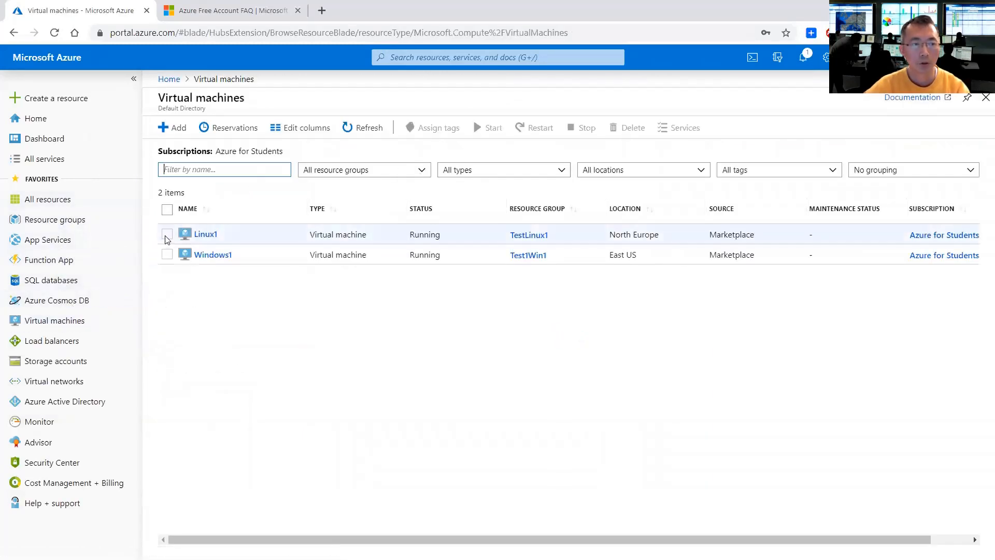
{"action": "left_click", "coordinate": [494, 128]}
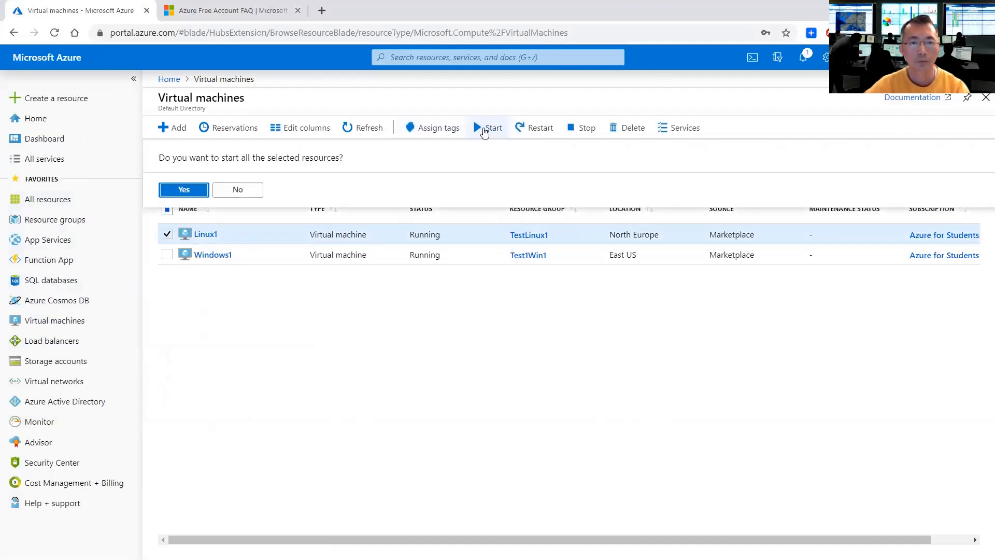
{"action": "left_click", "coordinate": [183, 188]}
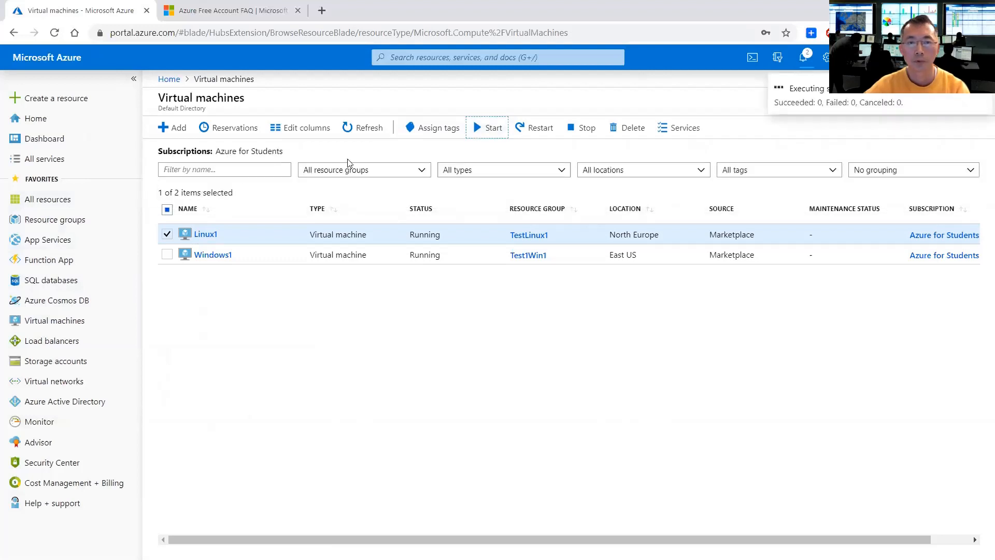
{"action": "mouse_move", "coordinate": [372, 156]}
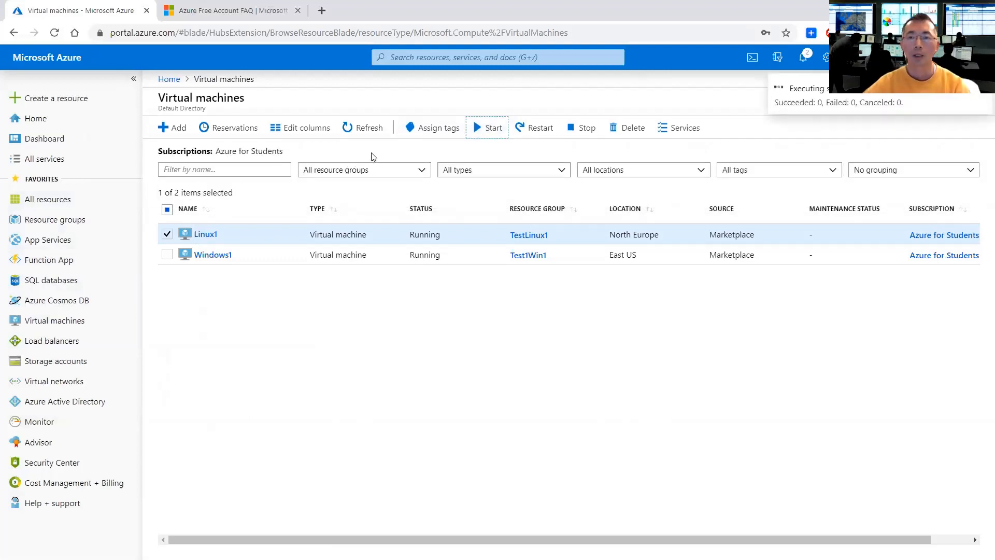